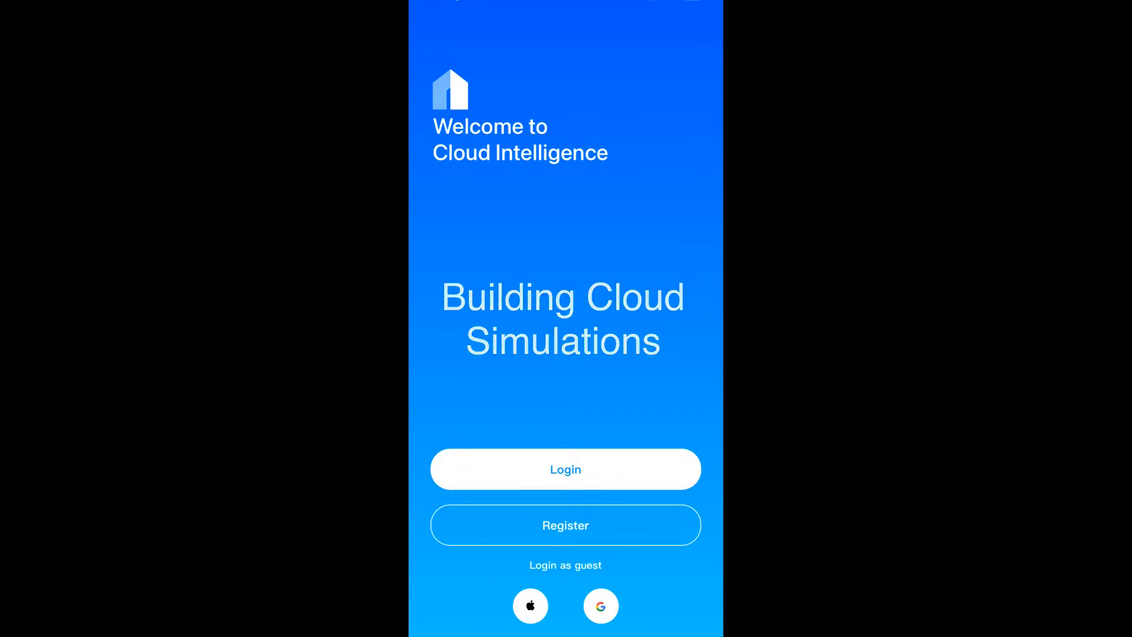
Step: Sign in to FGI Demo Garden Seattle and browse its Room, Group and Device tabs
{"action": "left_click", "coordinate": [565, 565]}
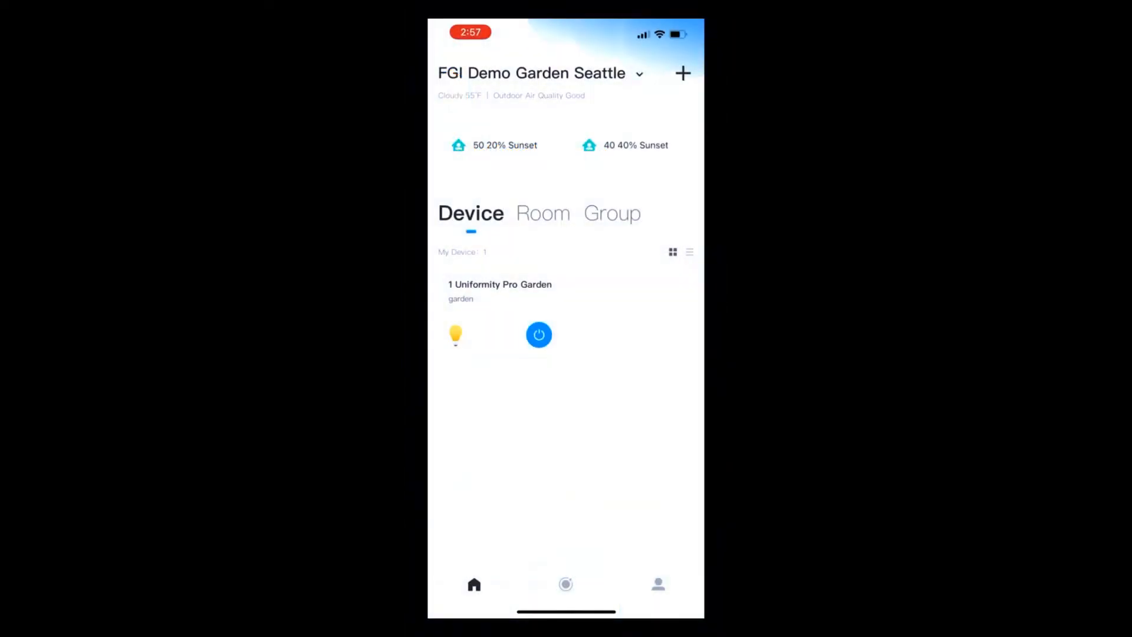
{"action": "left_click", "coordinate": [542, 213]}
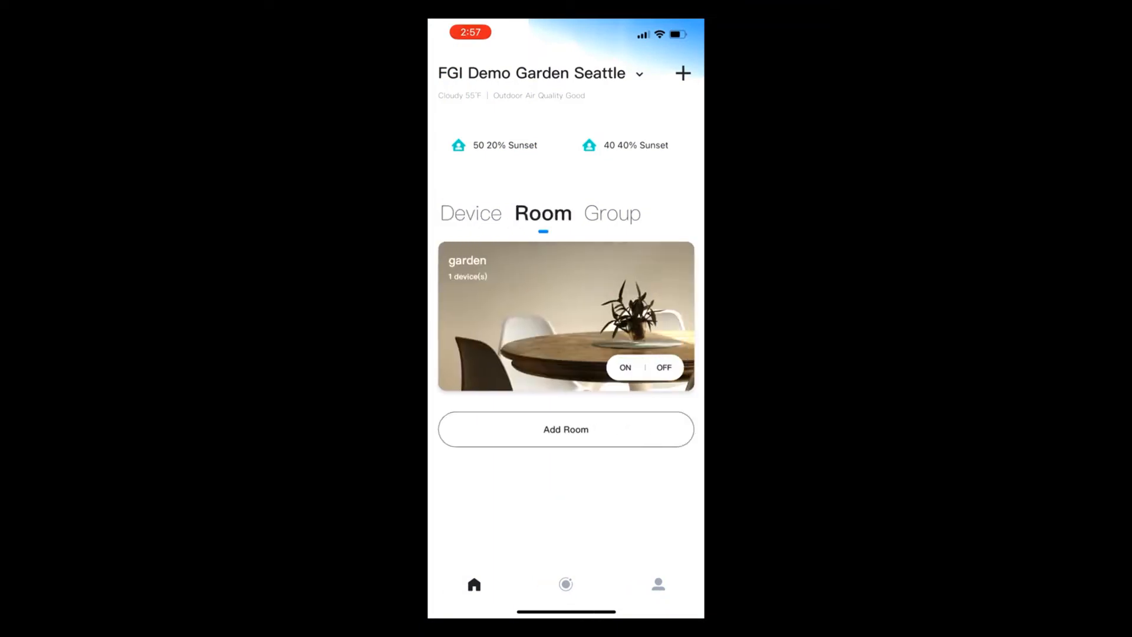
{"action": "left_click", "coordinate": [611, 213]}
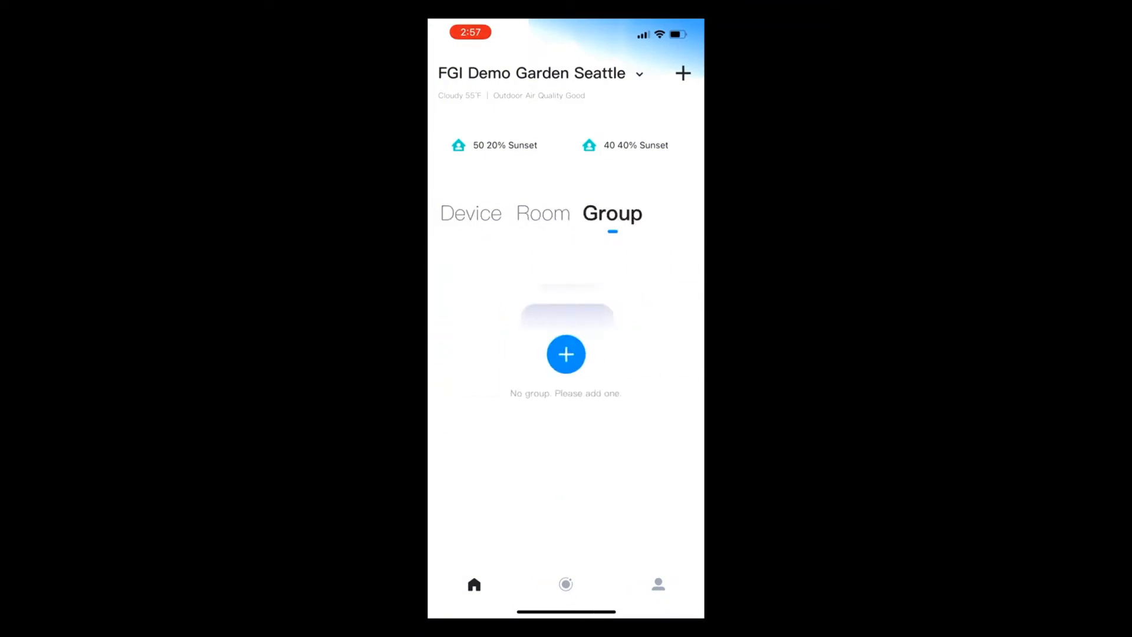
{"action": "left_click", "coordinate": [470, 212]}
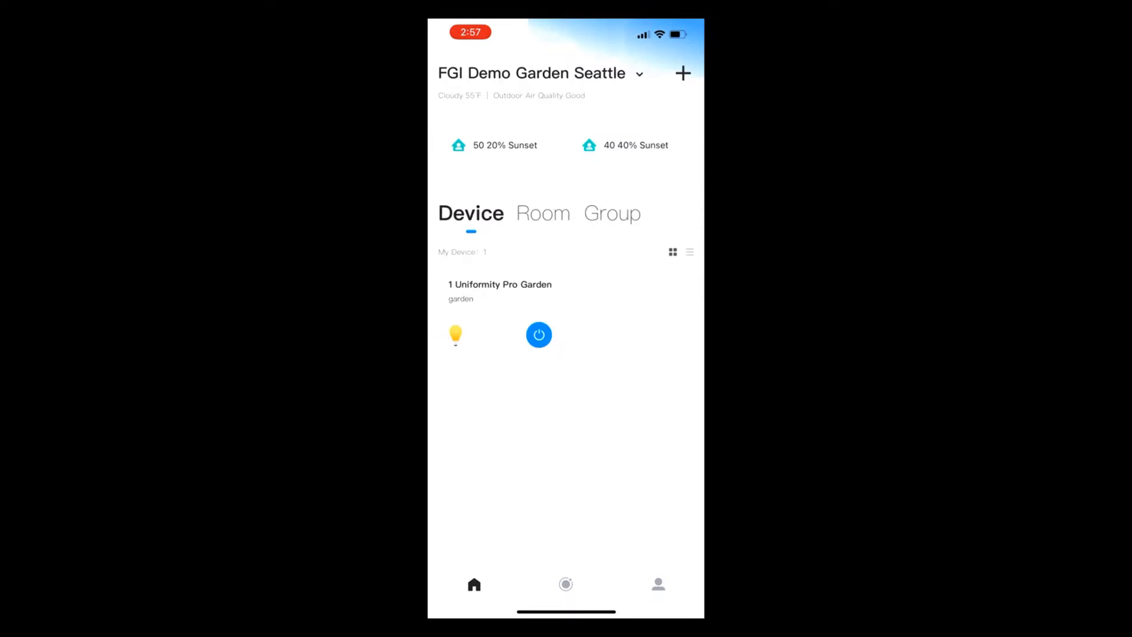
{"action": "left_click", "coordinate": [542, 212]}
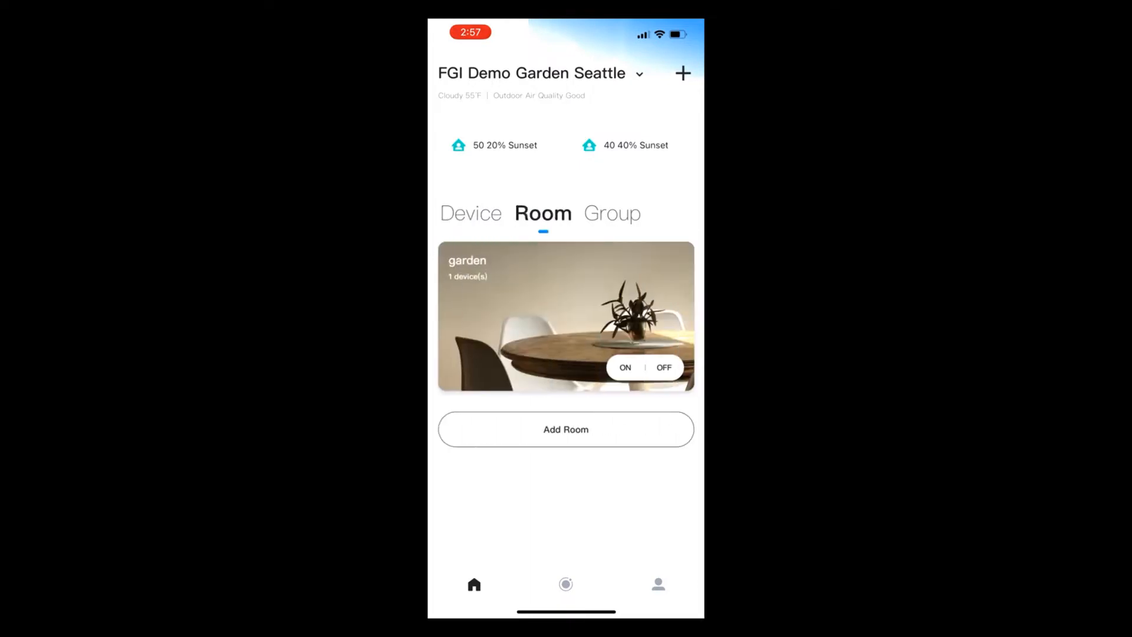
{"action": "left_click", "coordinate": [471, 213]}
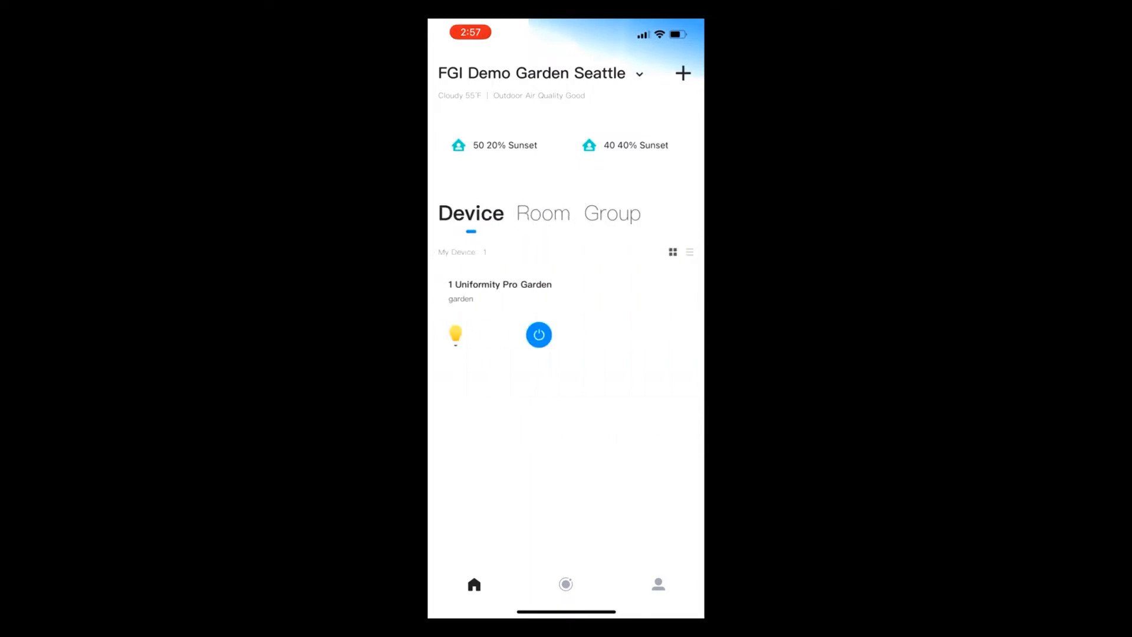
{"action": "left_click", "coordinate": [499, 289]}
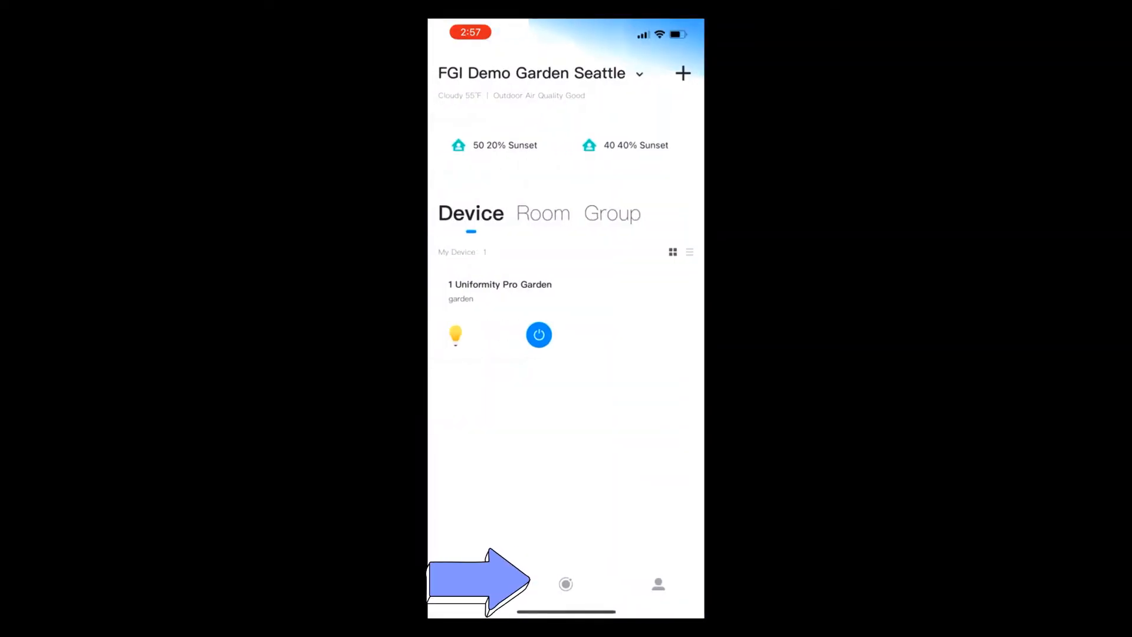
Step: Open Intelligence, look at the Automation tab, and return to the Scene list
{"action": "left_click", "coordinate": [565, 584]}
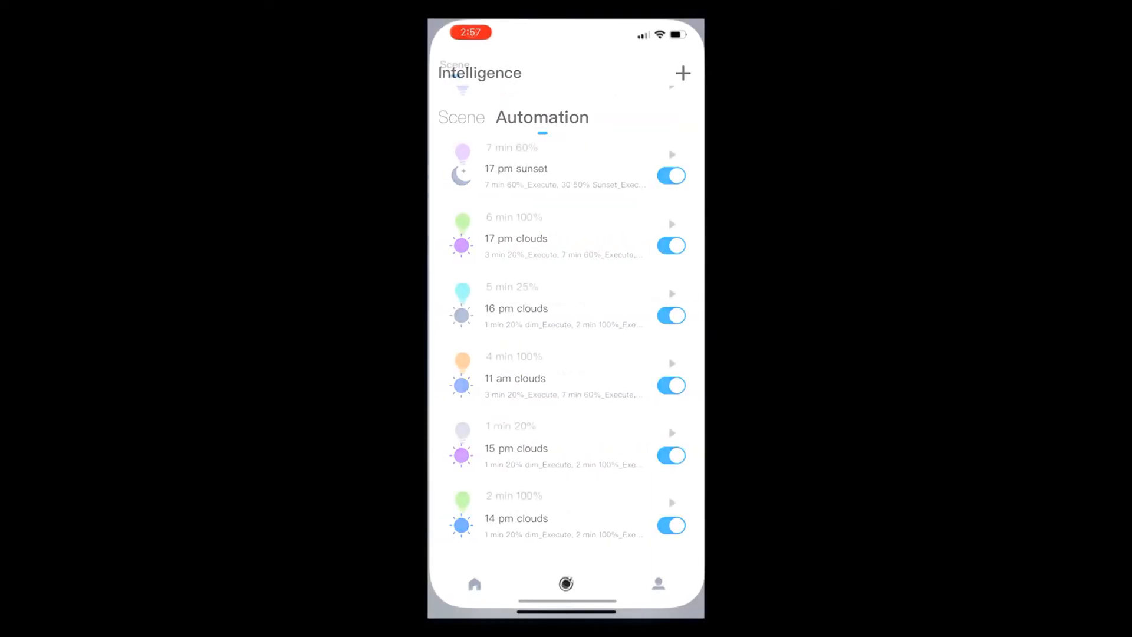
{"action": "left_click", "coordinate": [450, 59]}
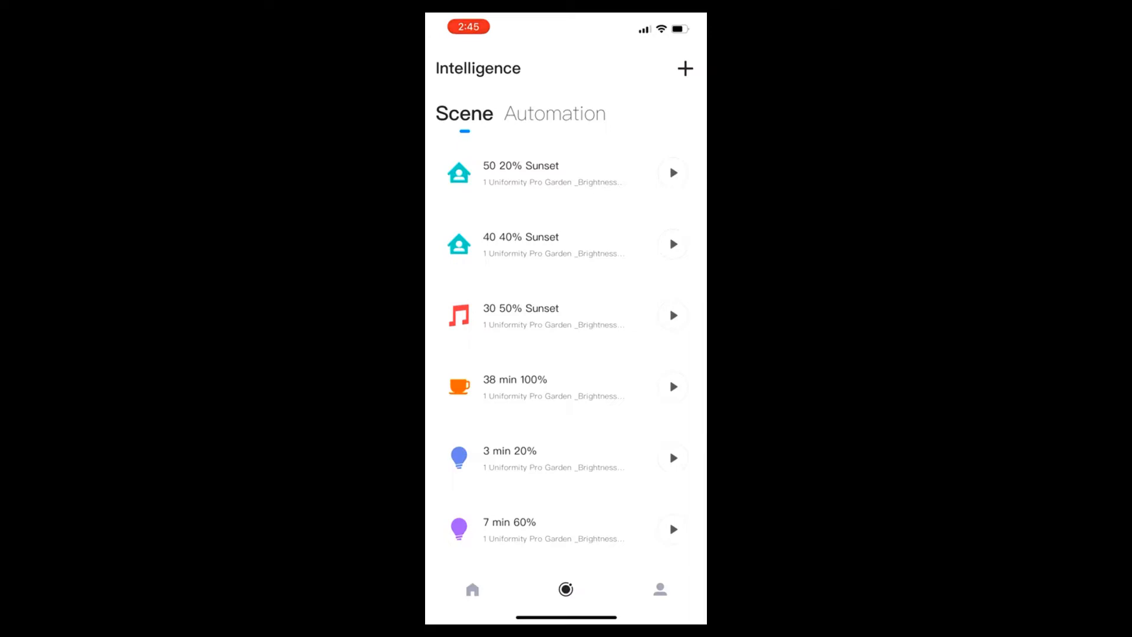
{"action": "left_click", "coordinate": [554, 113]}
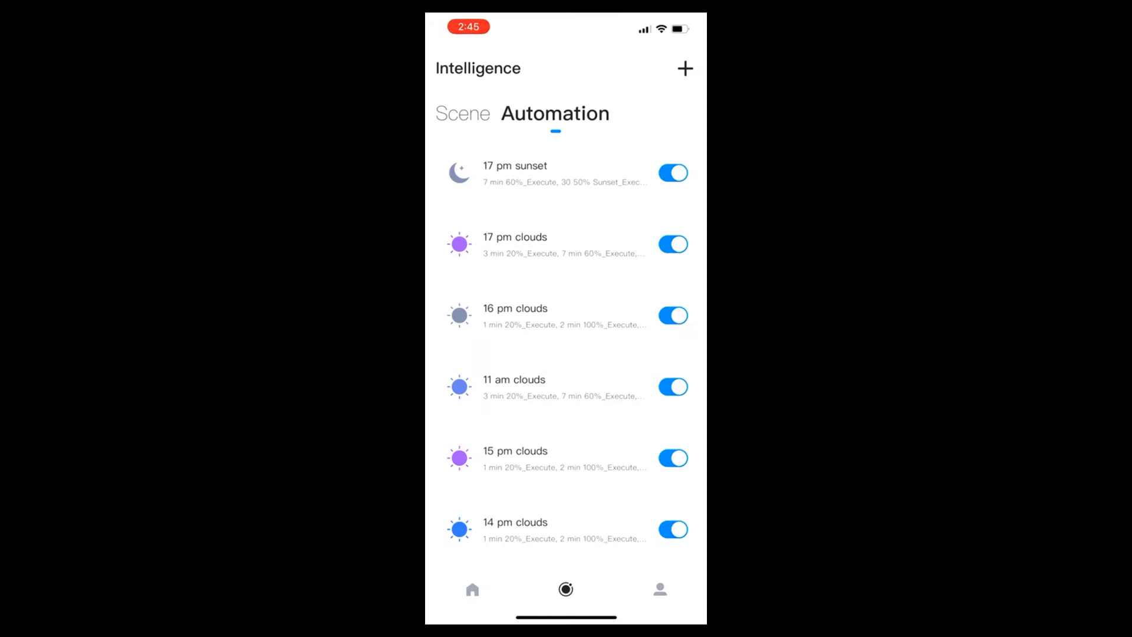
{"action": "left_click", "coordinate": [463, 113]}
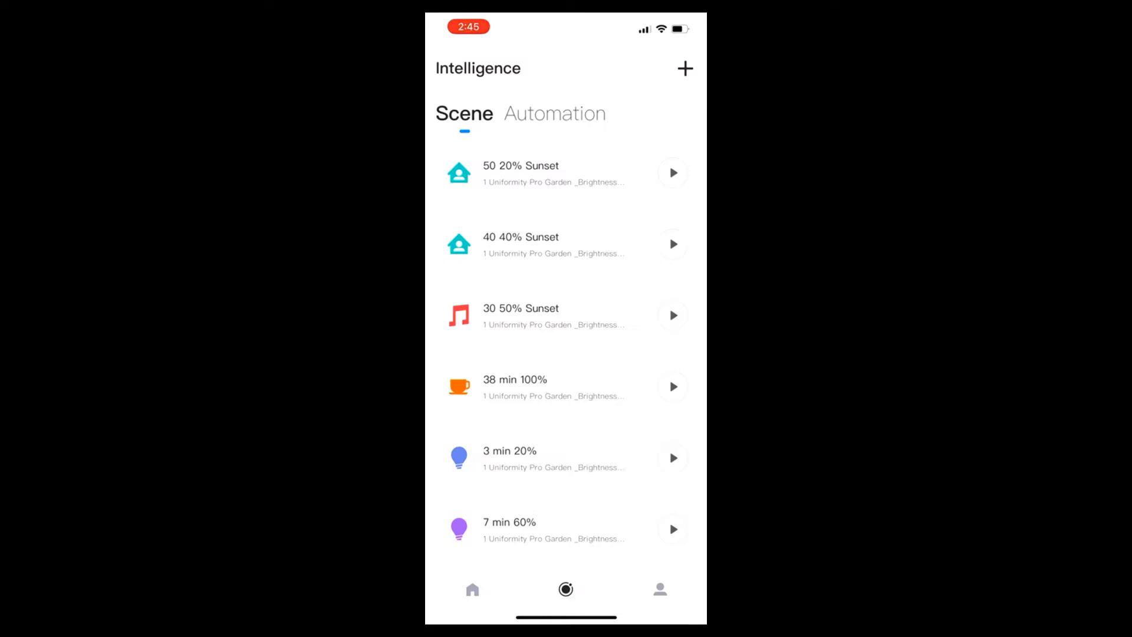
{"action": "scroll", "scroll_direction": "down", "scroll_amount": 3}
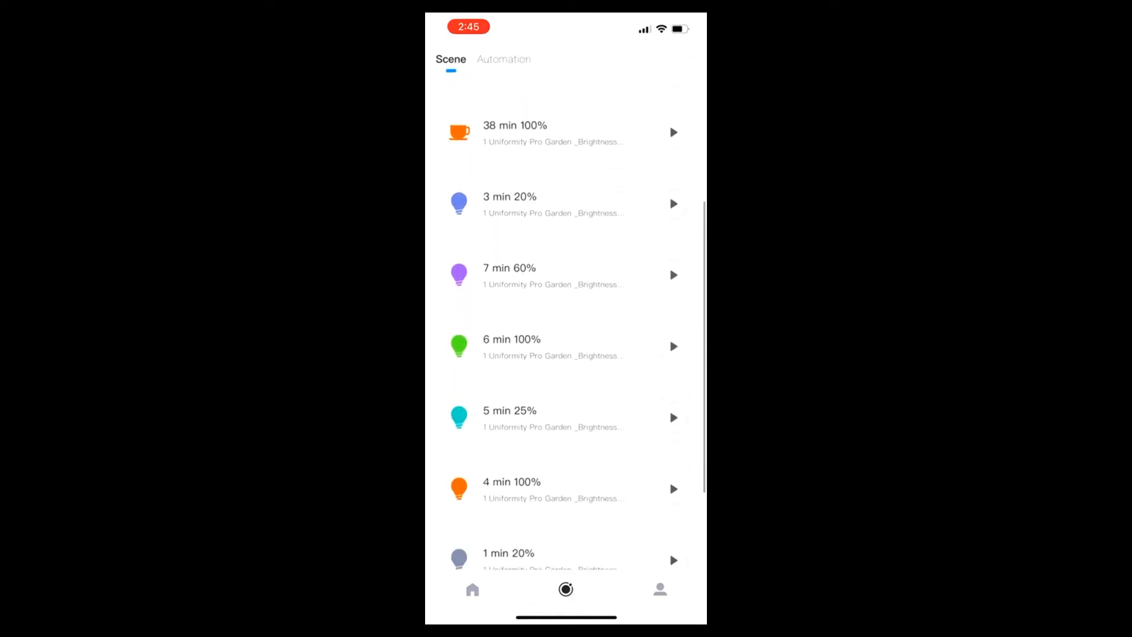
{"action": "scroll", "scroll_direction": "down", "scroll_amount": 3}
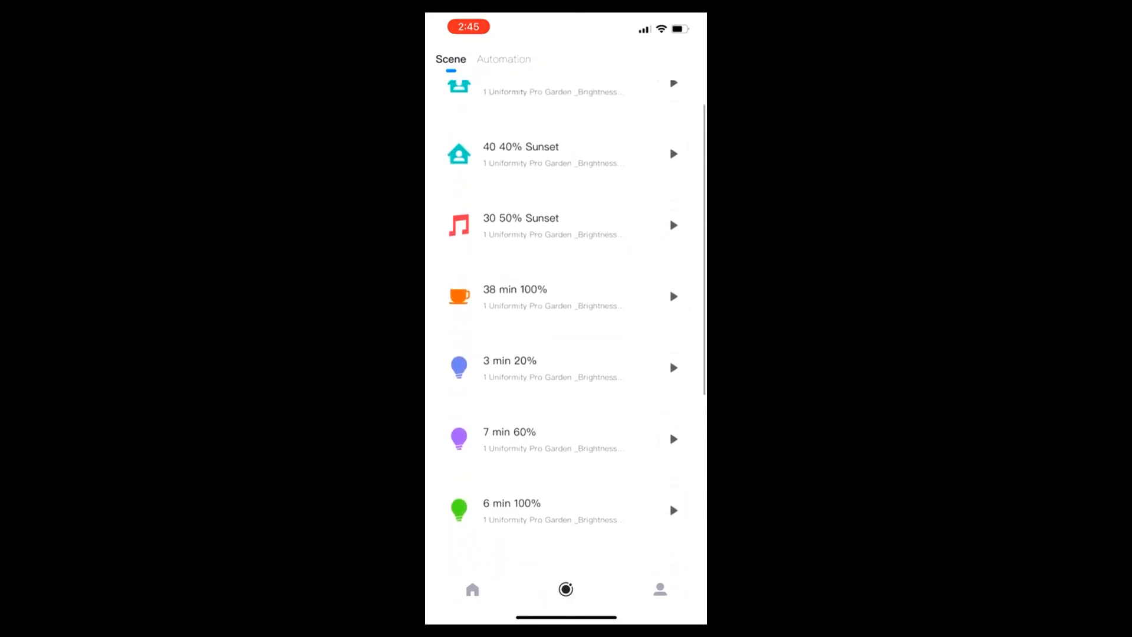
{"action": "scroll", "scroll_direction": "down", "scroll_amount": 3}
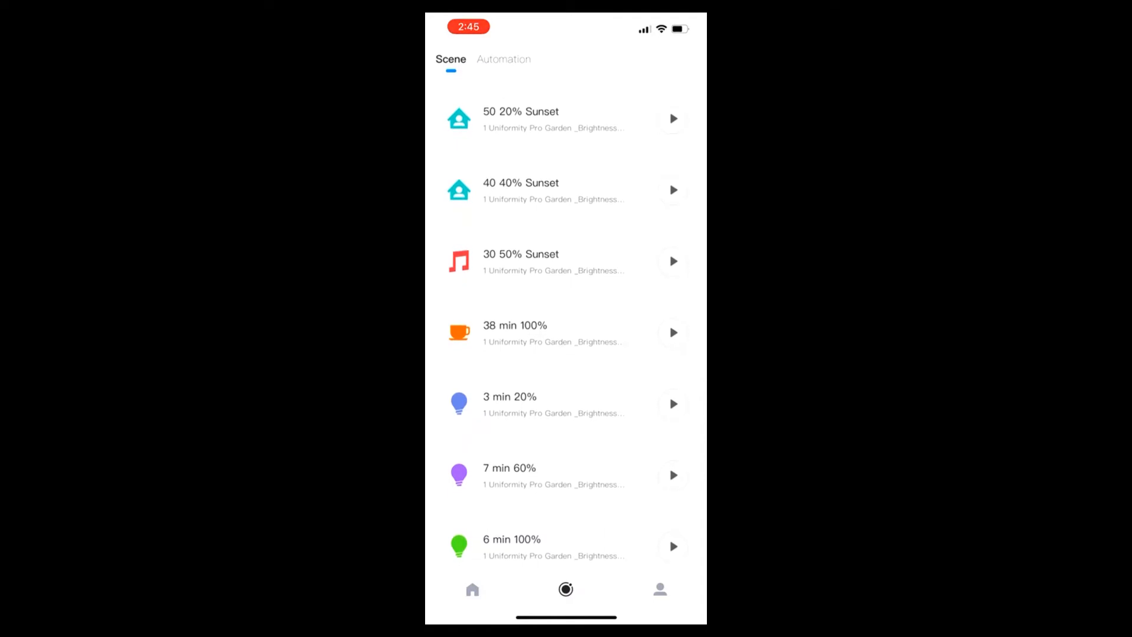
{"action": "left_click", "coordinate": [502, 59]}
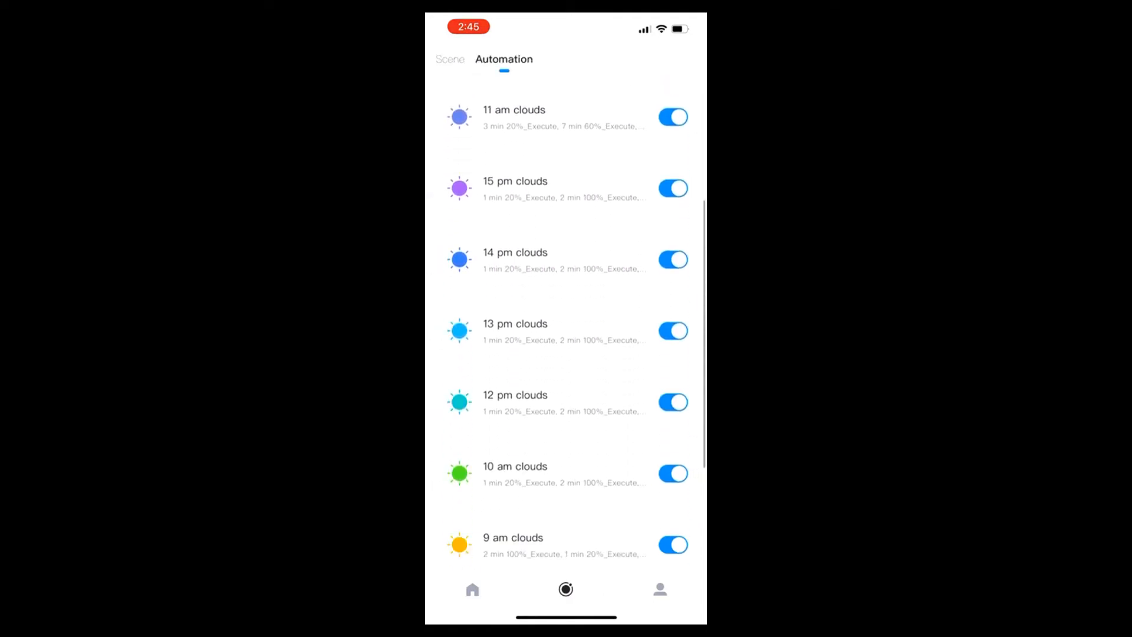
{"action": "scroll", "scroll_direction": "down", "scroll_amount": 3}
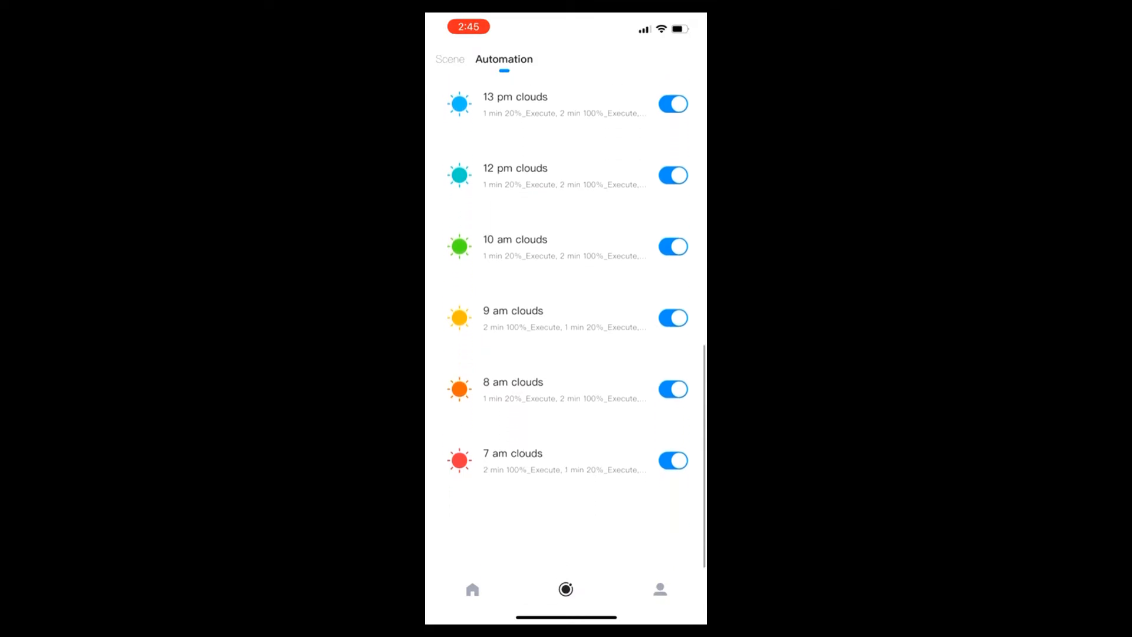
{"action": "scroll", "scroll_direction": "down", "scroll_amount": 3}
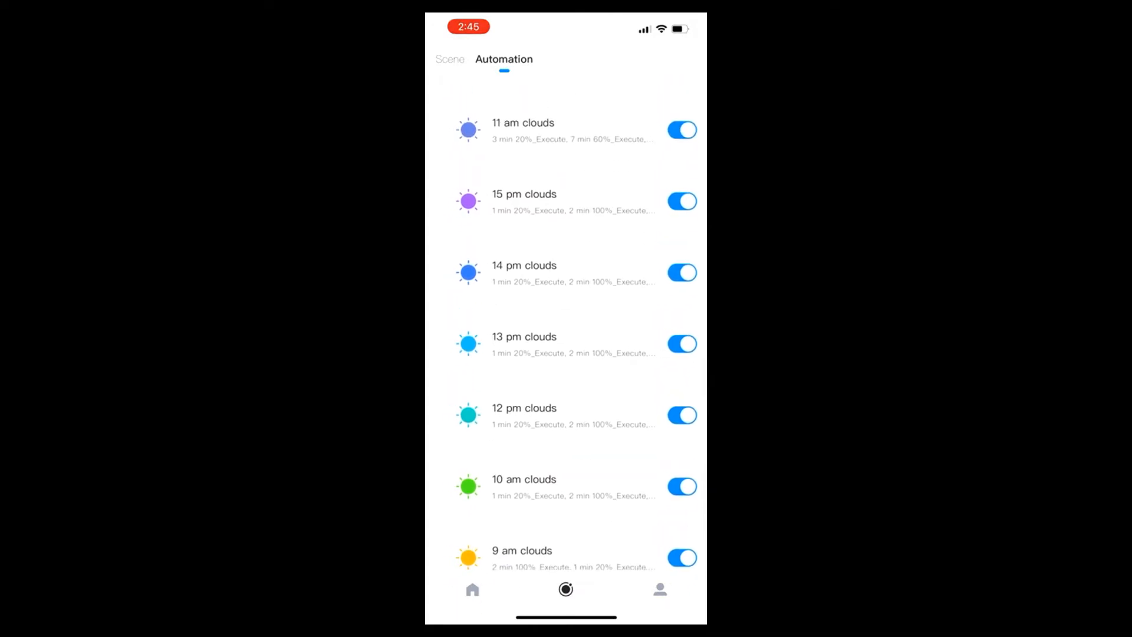
{"action": "scroll", "scroll_direction": "down", "scroll_amount": 3}
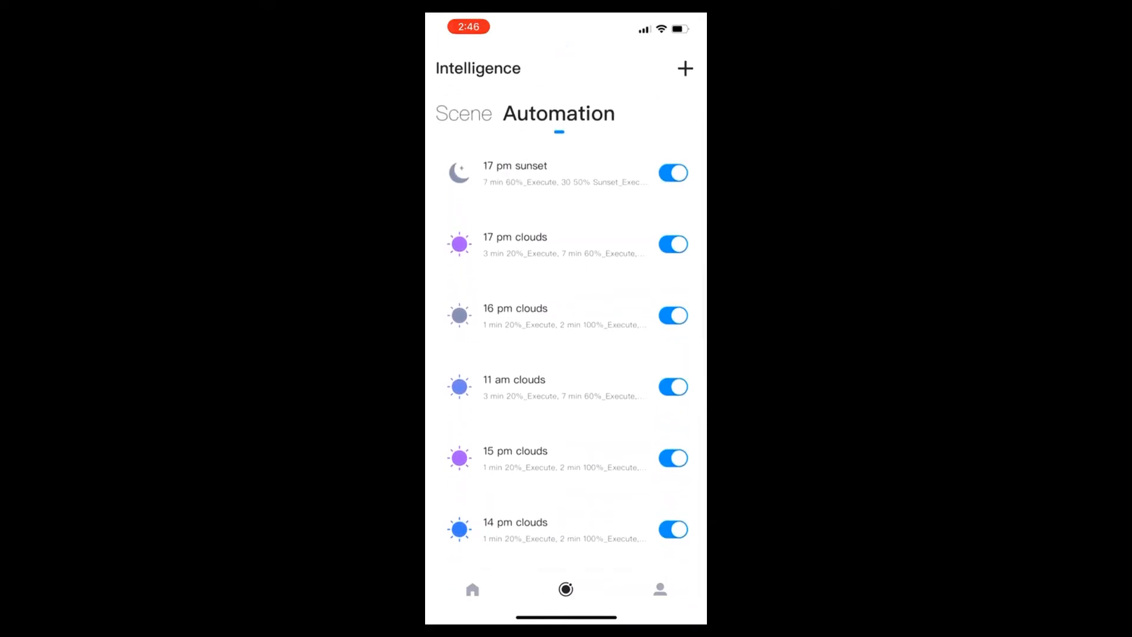
{"action": "left_click", "coordinate": [464, 113]}
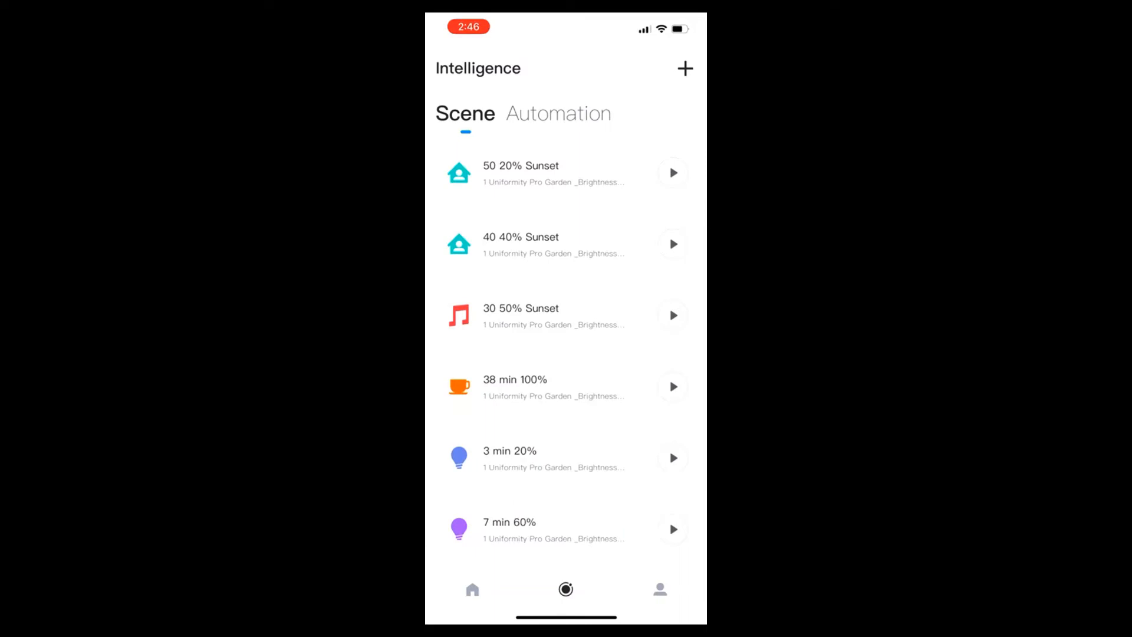
{"action": "scroll", "scroll_direction": "down", "scroll_amount": 3}
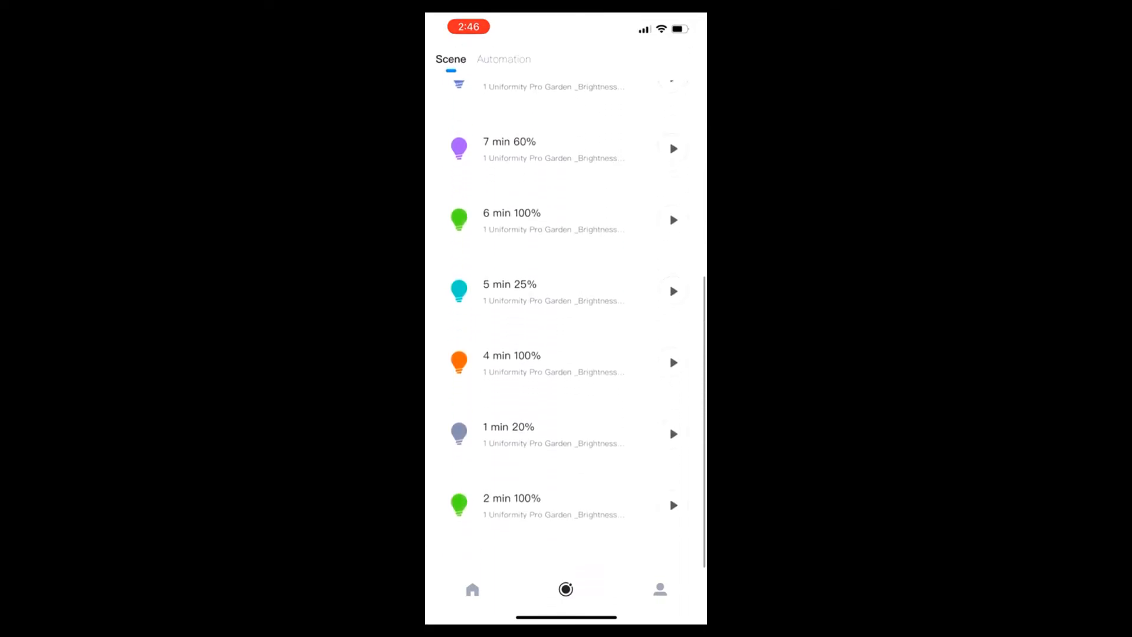
Step: Open the 1 min 20% scene, try the moon icon, and keep the bulb icon
{"action": "left_click", "coordinate": [508, 434]}
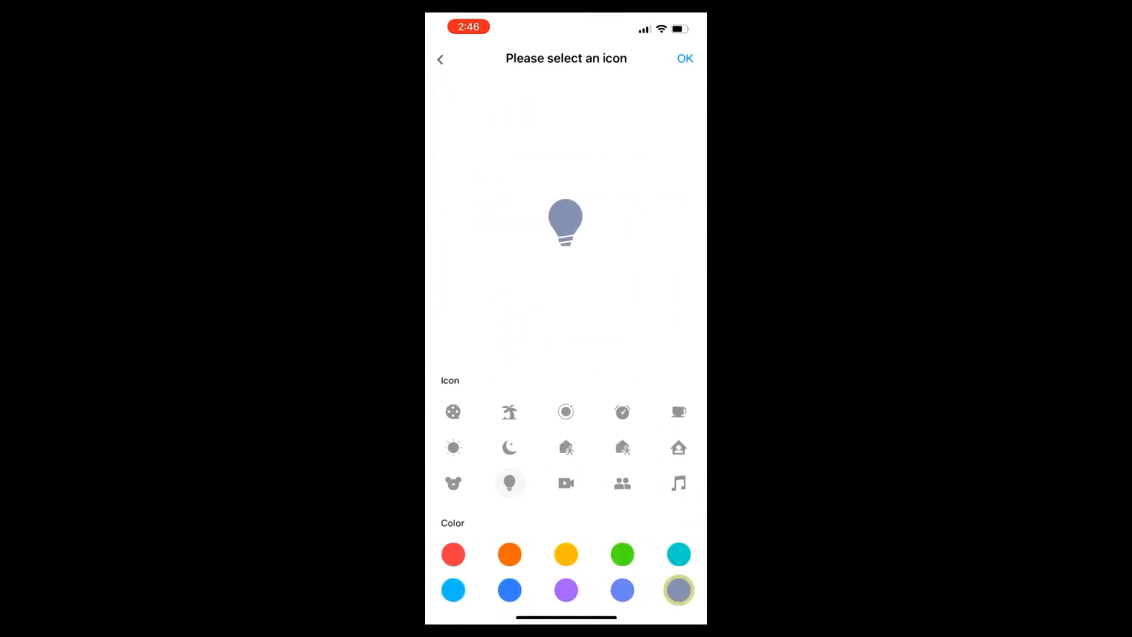
{"action": "left_click", "coordinate": [509, 447]}
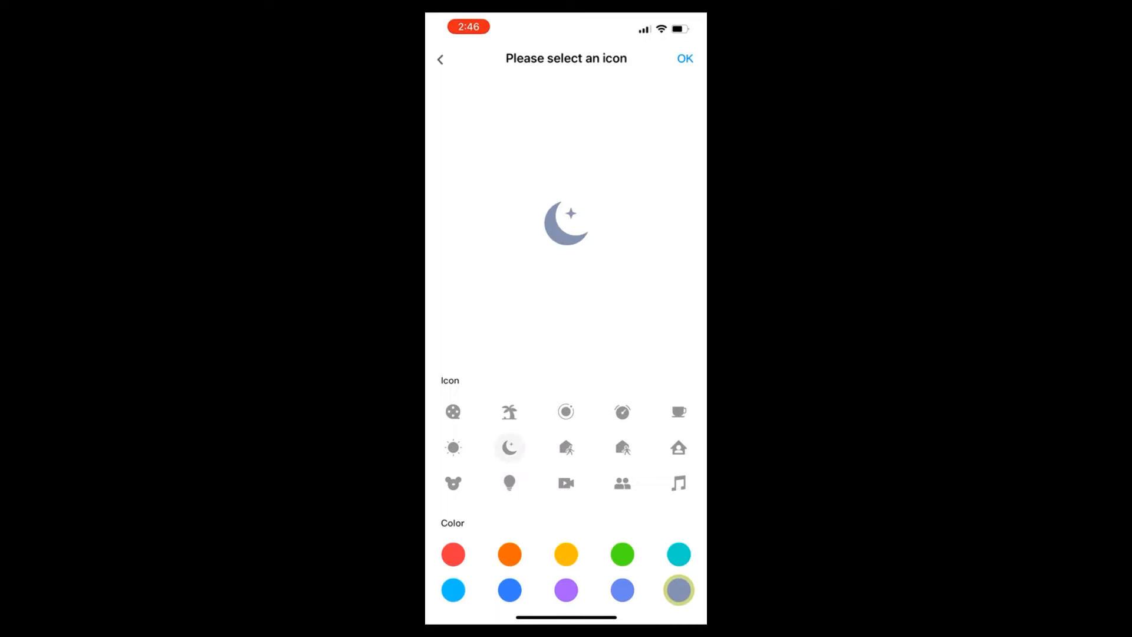
{"action": "left_click", "coordinate": [509, 482]}
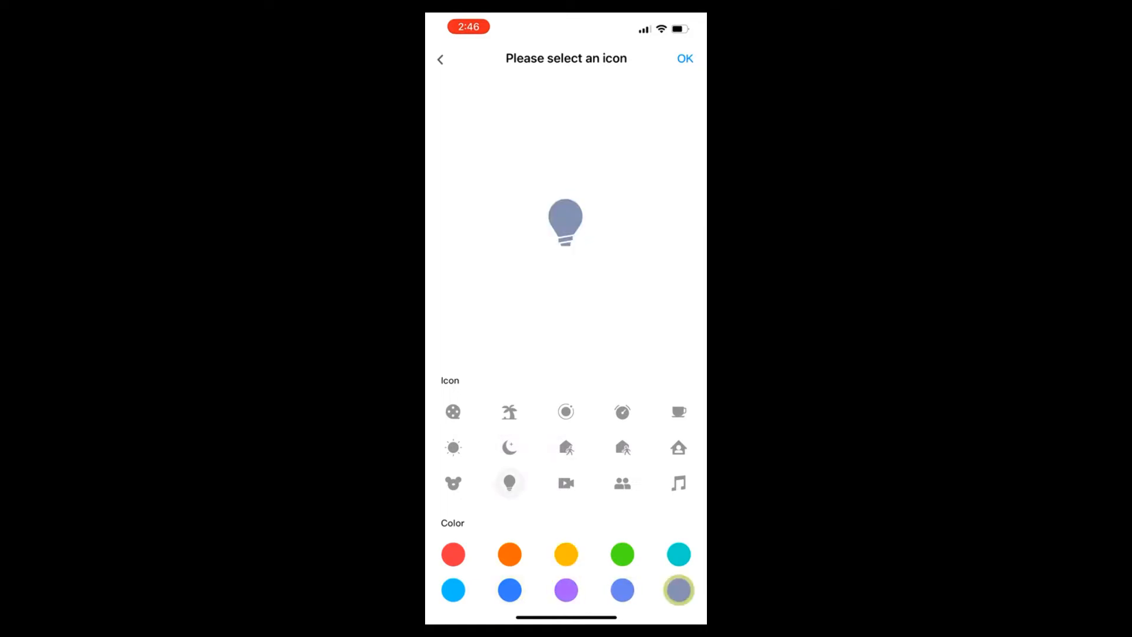
{"action": "left_click", "coordinate": [684, 58]}
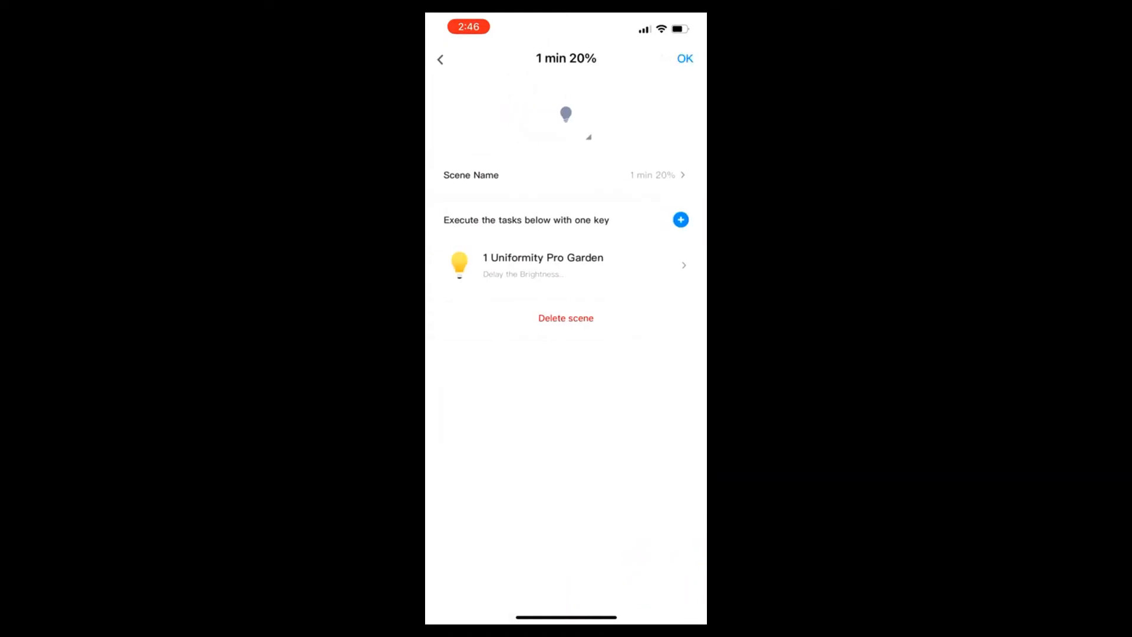
Step: Set the garden brightness task to 20% with a 1-minute delay action
{"action": "left_click", "coordinate": [542, 264]}
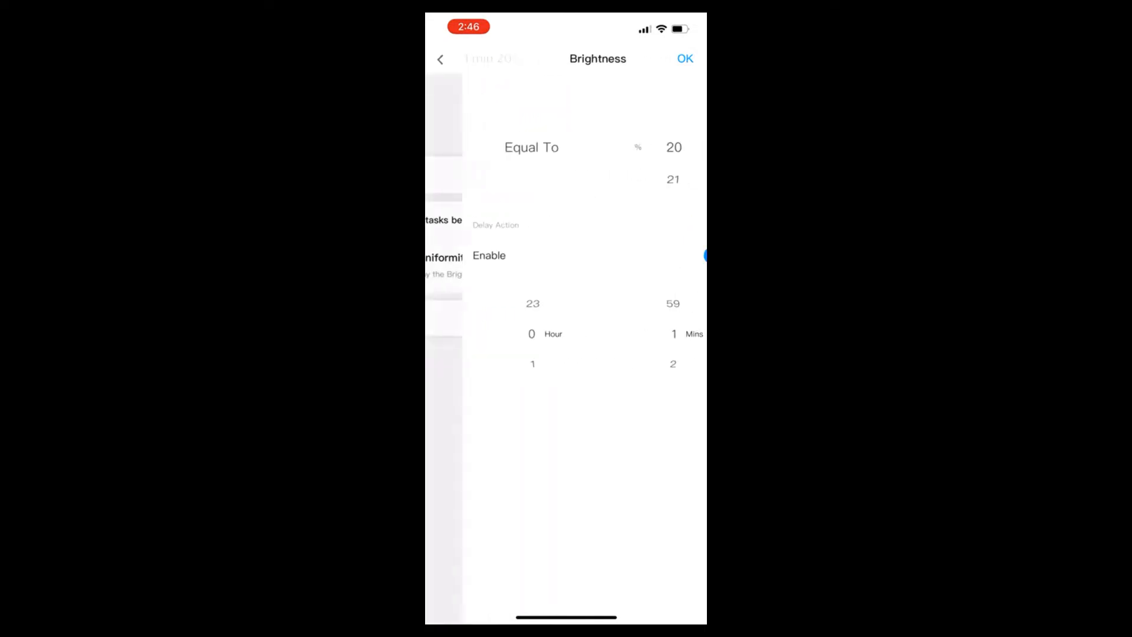
{"action": "left_click", "coordinate": [680, 255]}
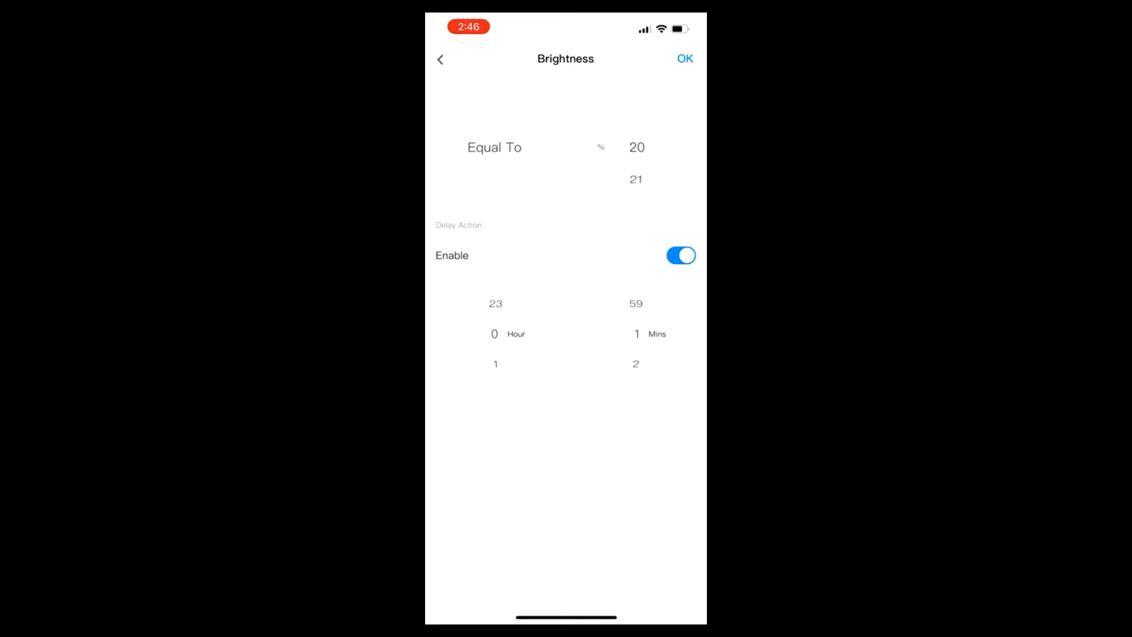
{"action": "scroll", "scroll_direction": "down", "scroll_amount": 3}
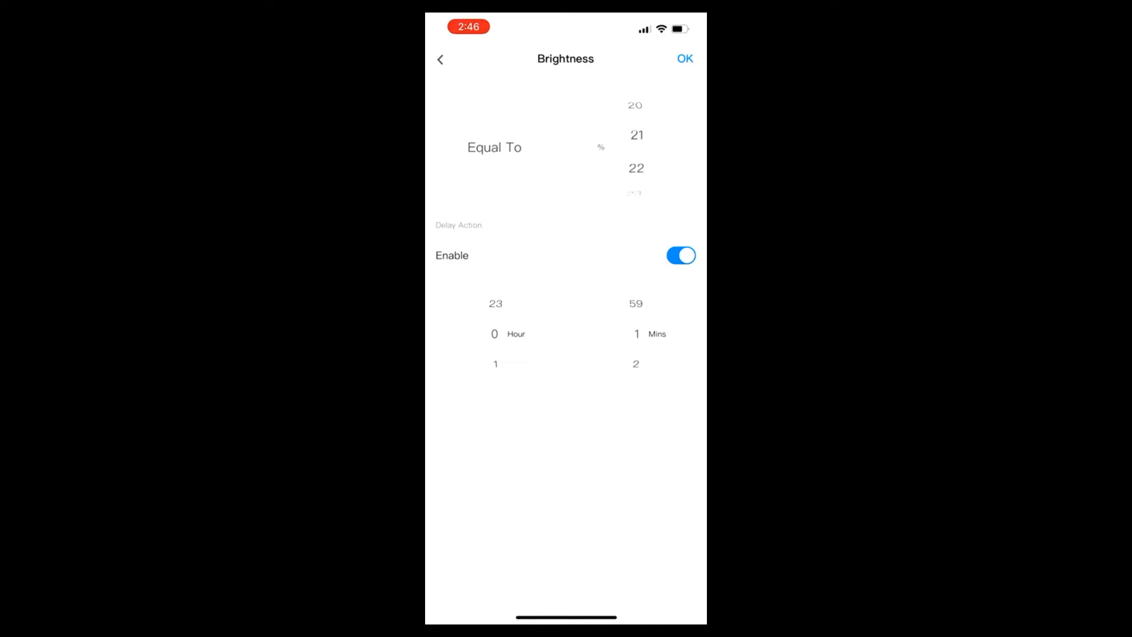
{"action": "scroll", "scroll_direction": "down", "scroll_amount": 3}
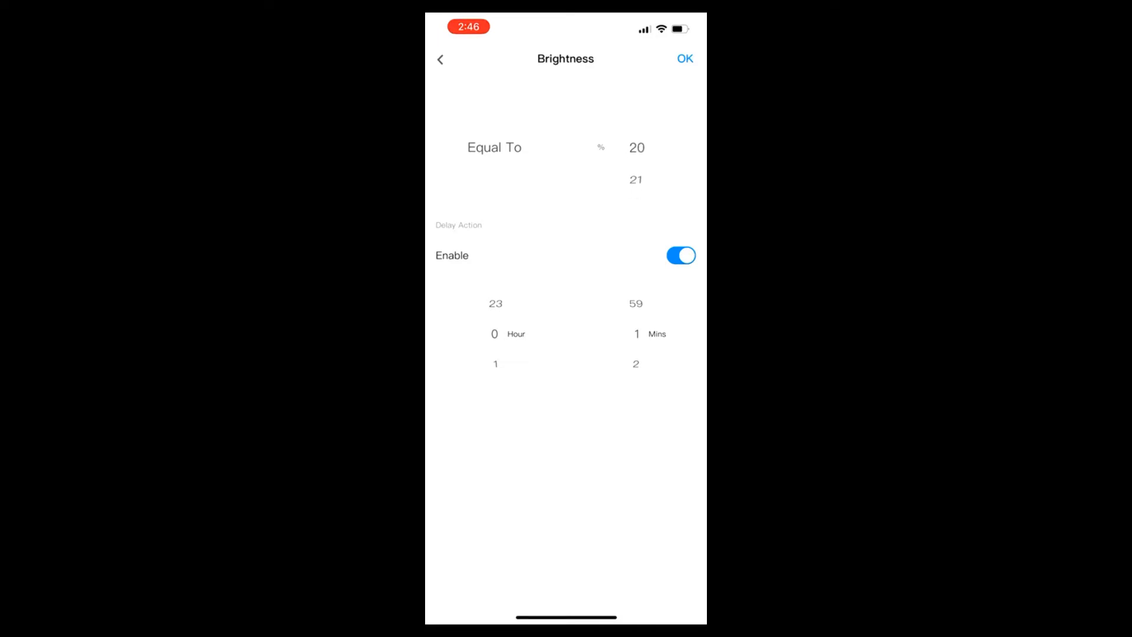
{"action": "scroll", "scroll_direction": "down", "scroll_amount": 3}
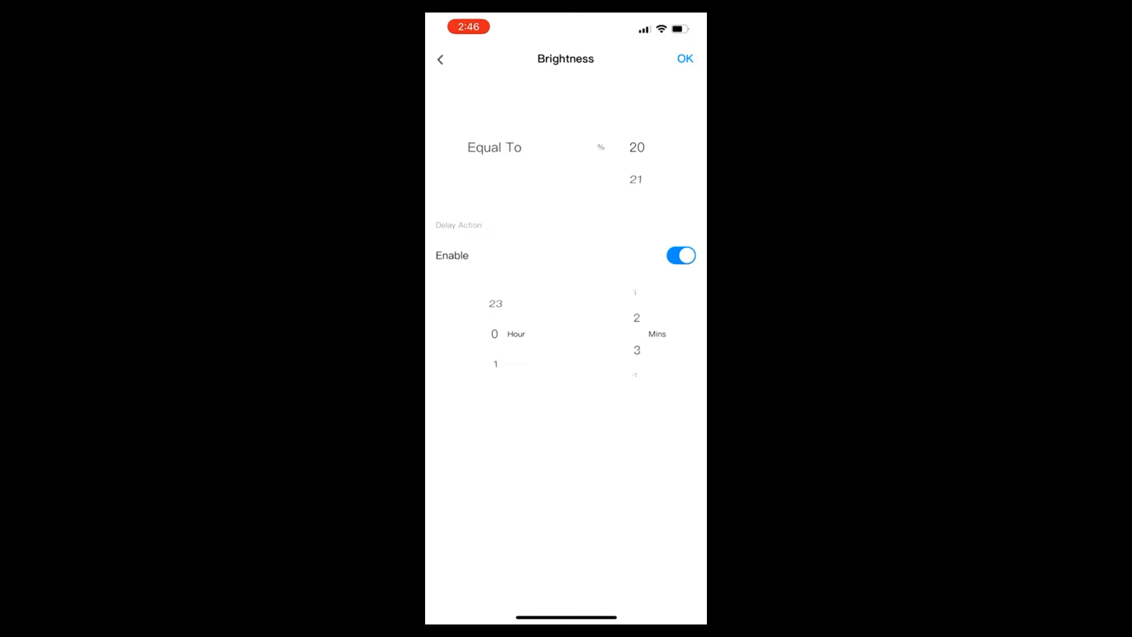
{"action": "scroll", "scroll_direction": "down", "scroll_amount": 3}
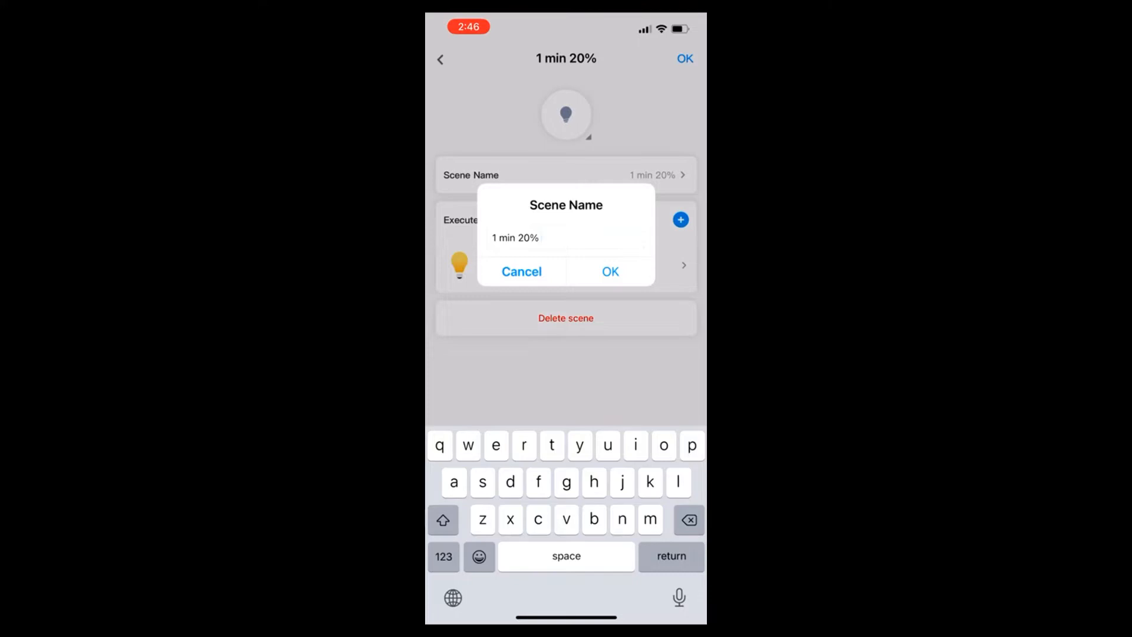
Step: Rename the scene to '1 min 20% dim' and save it
{"action": "left_click", "coordinate": [565, 237]}
{"action": "type", "text": " dim"}
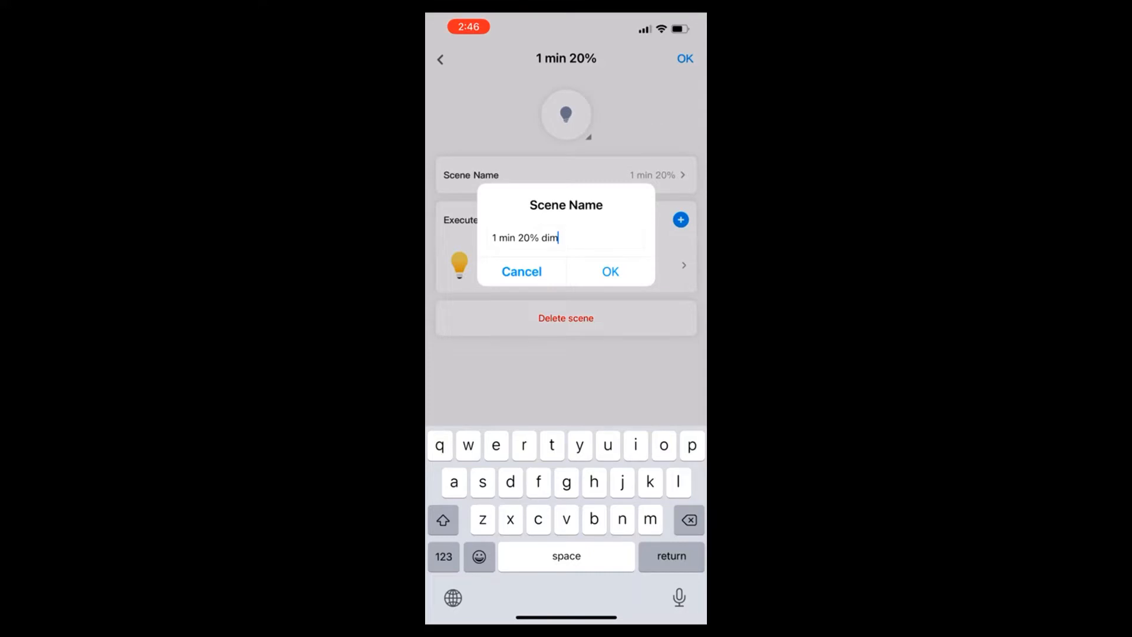
{"action": "left_click", "coordinate": [609, 271]}
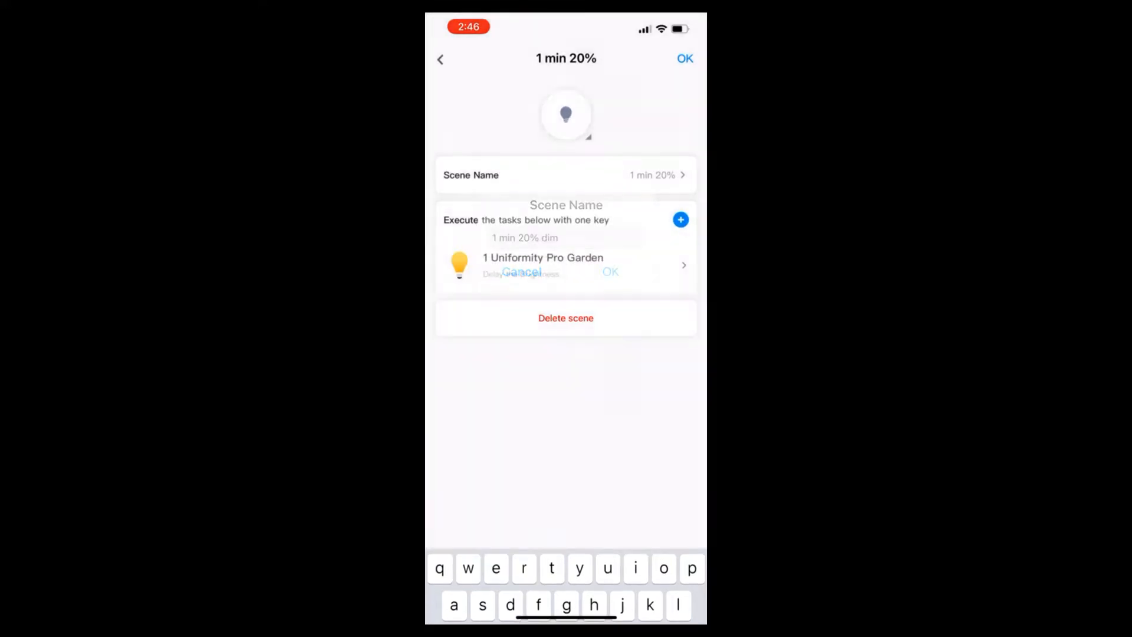
{"action": "left_click", "coordinate": [610, 271]}
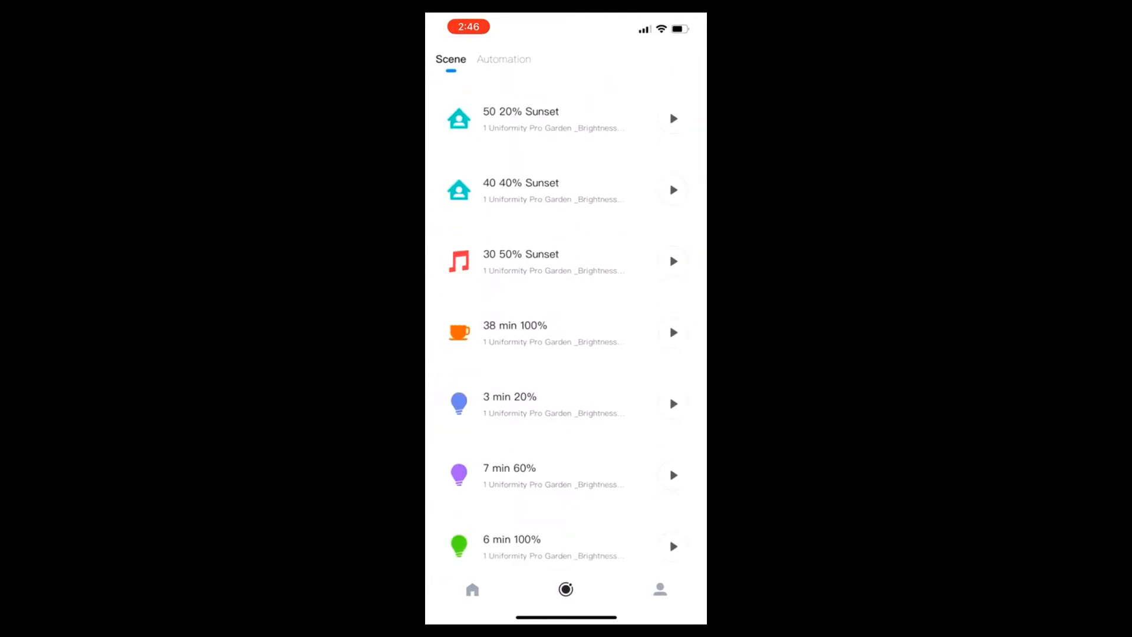
{"action": "scroll", "scroll_direction": "down", "scroll_amount": 3}
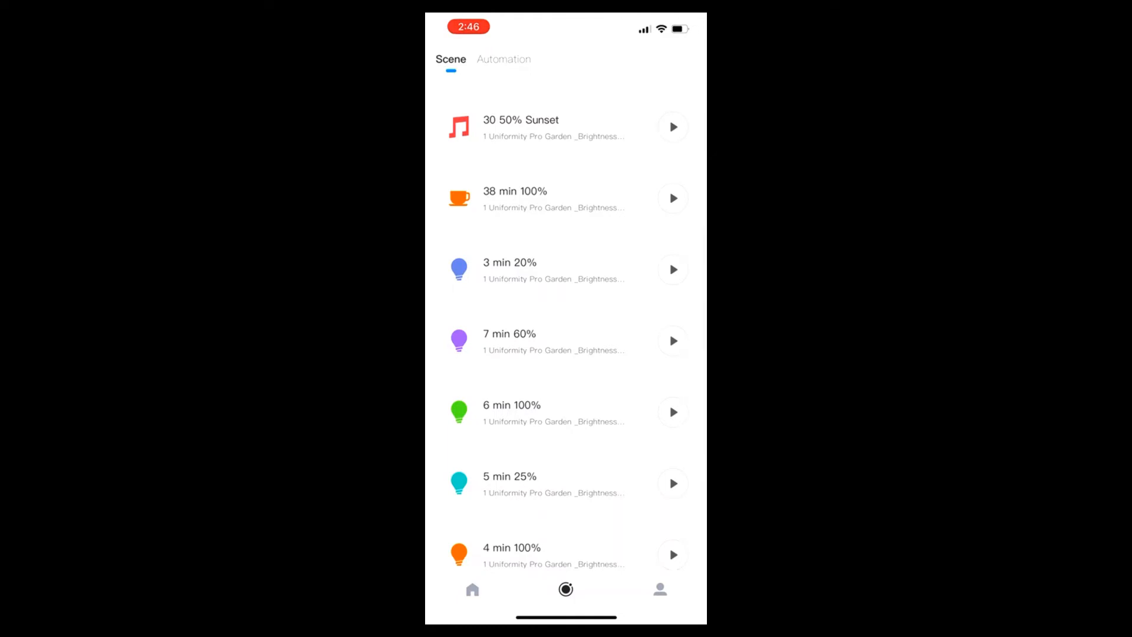
{"action": "scroll", "scroll_direction": "down", "scroll_amount": 3}
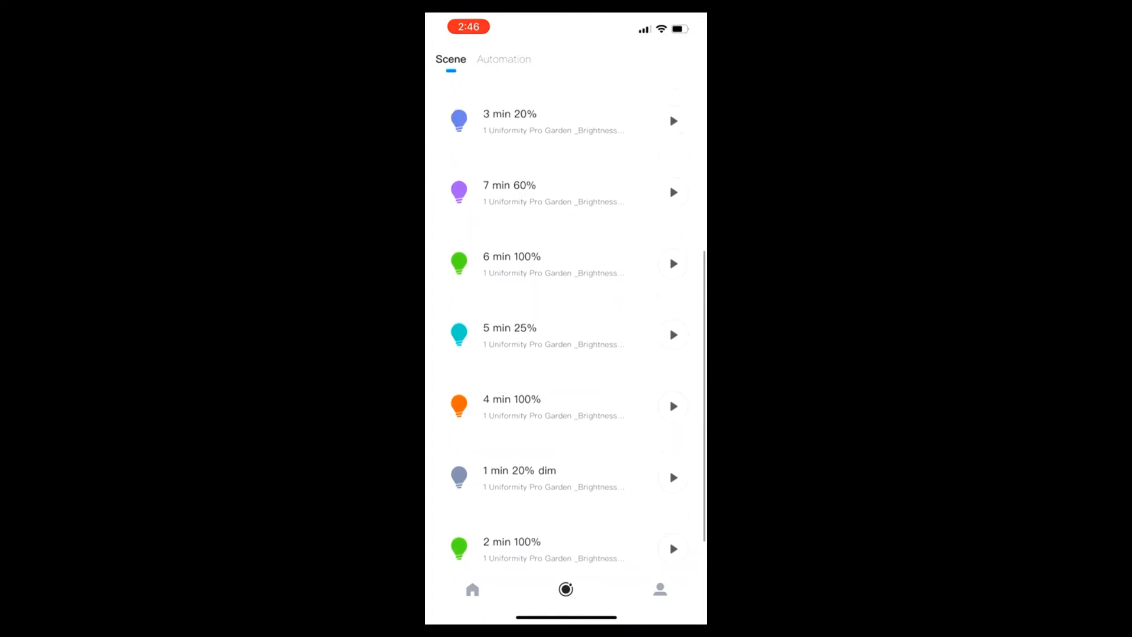
{"action": "scroll", "scroll_direction": "down", "scroll_amount": 3}
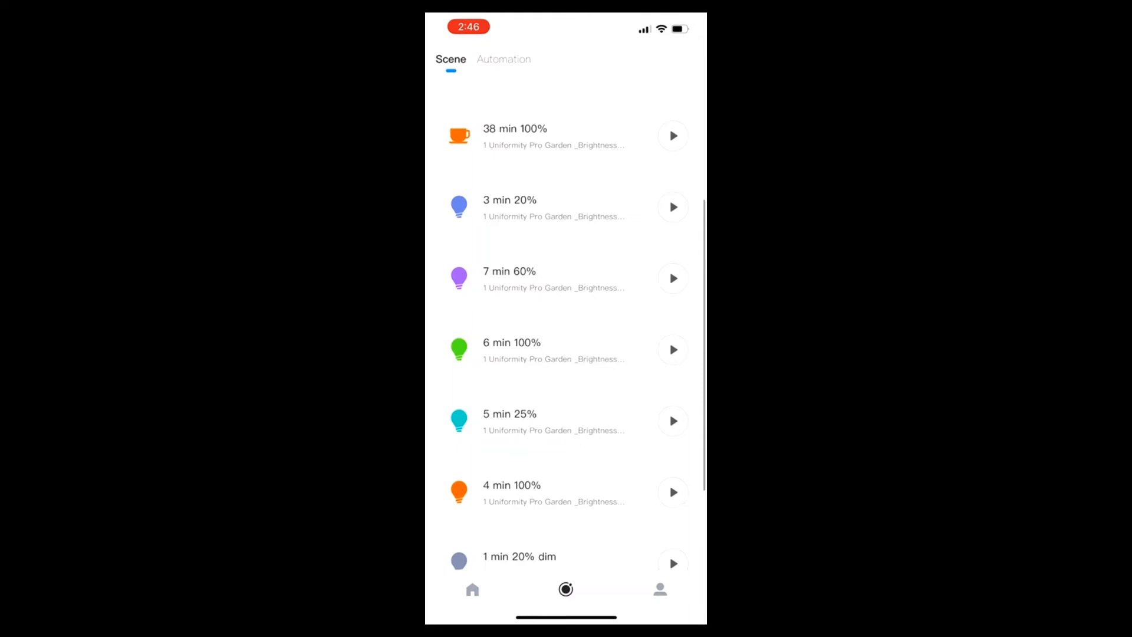
{"action": "scroll", "scroll_direction": "down", "scroll_amount": 3}
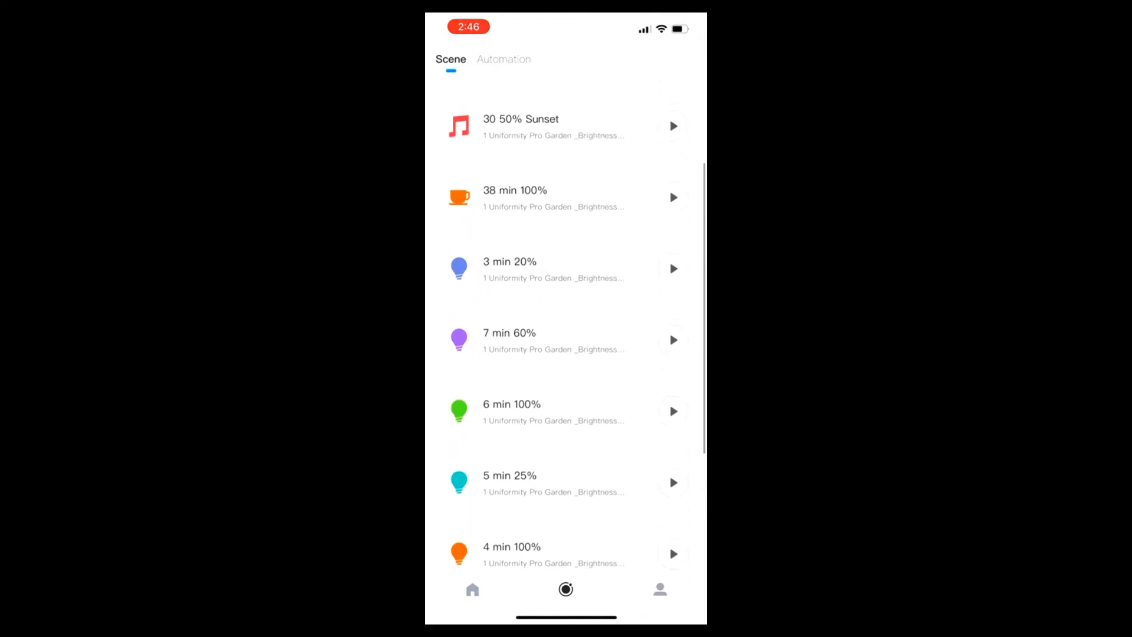
{"action": "scroll", "scroll_direction": "down", "scroll_amount": 3}
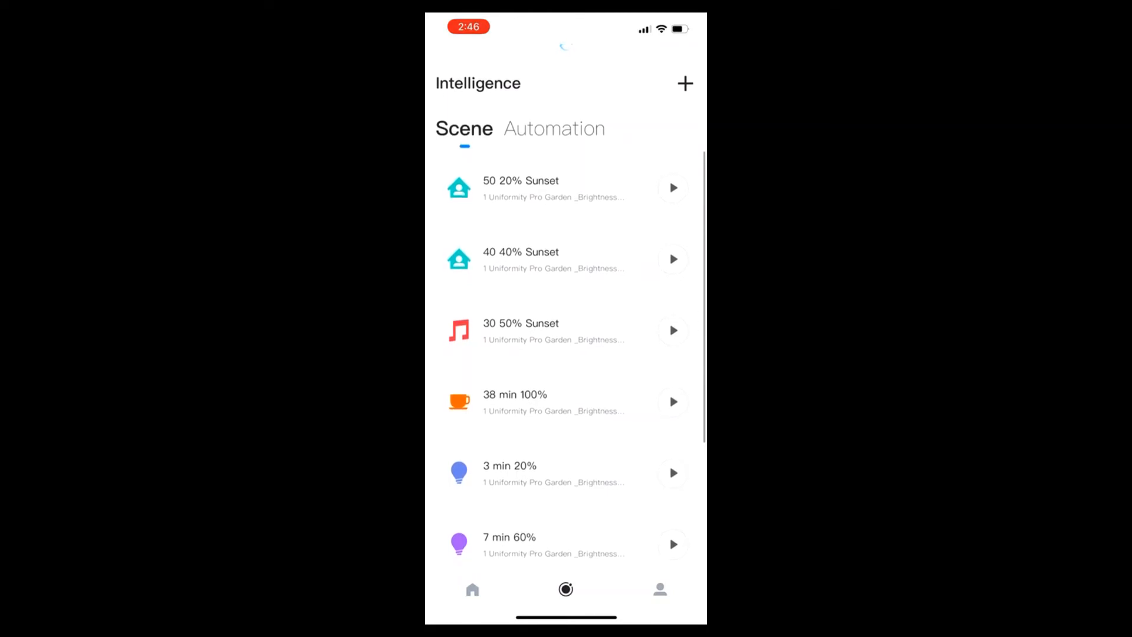
{"action": "scroll", "scroll_direction": "down", "scroll_amount": 3}
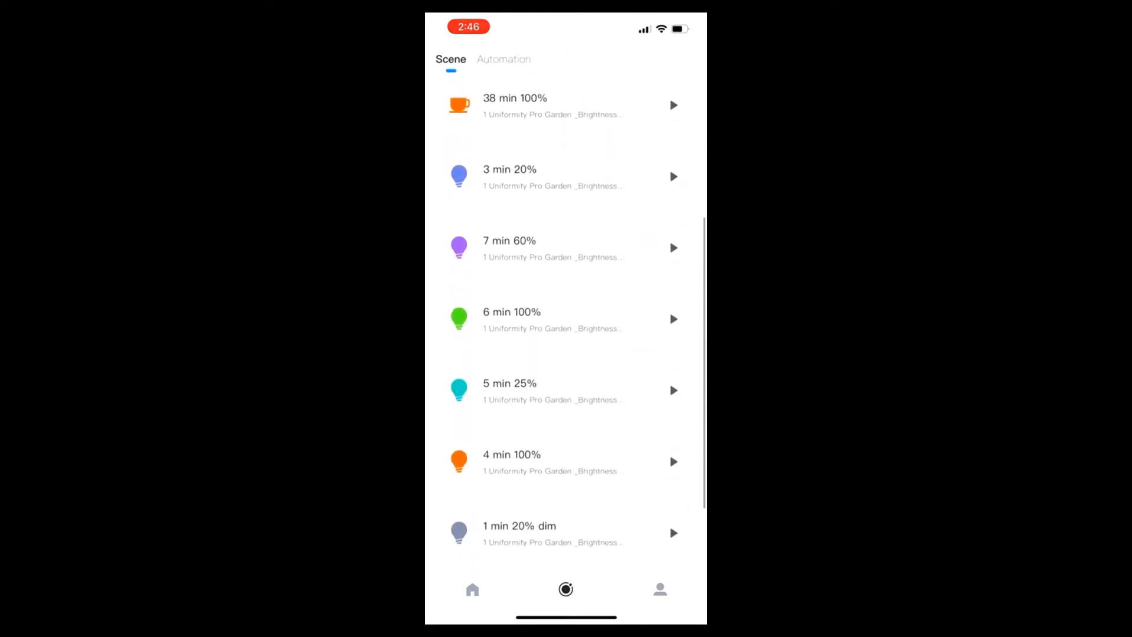
{"action": "scroll", "scroll_direction": "down", "scroll_amount": 3}
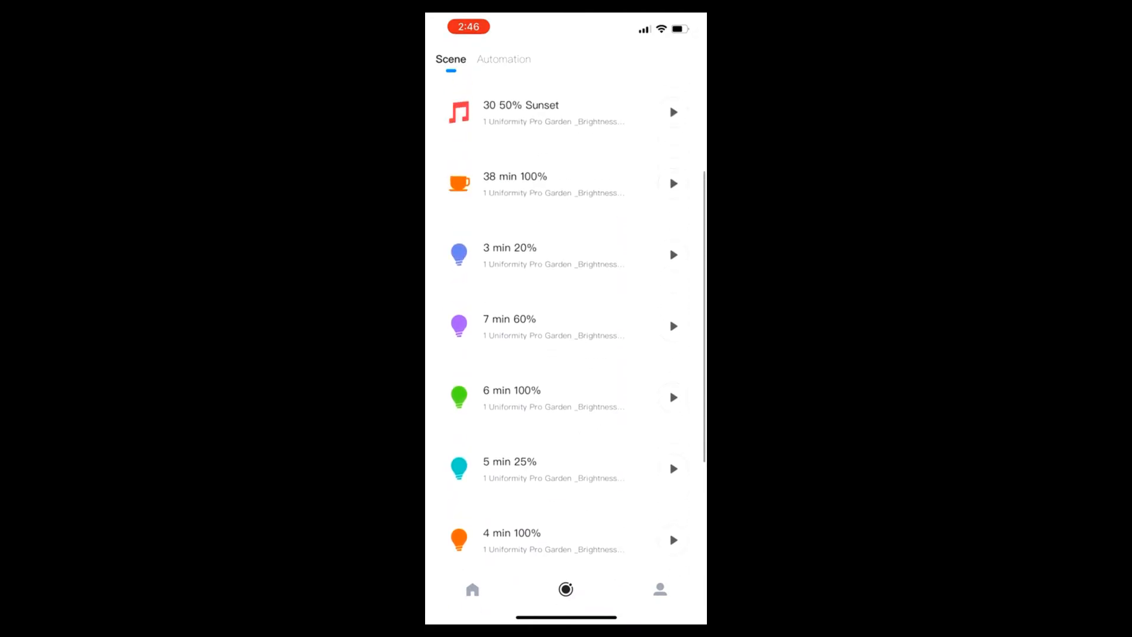
Step: Switch to the Automation tab and scroll through the hourly cloud automations
{"action": "scroll", "scroll_direction": "down", "scroll_amount": 3}
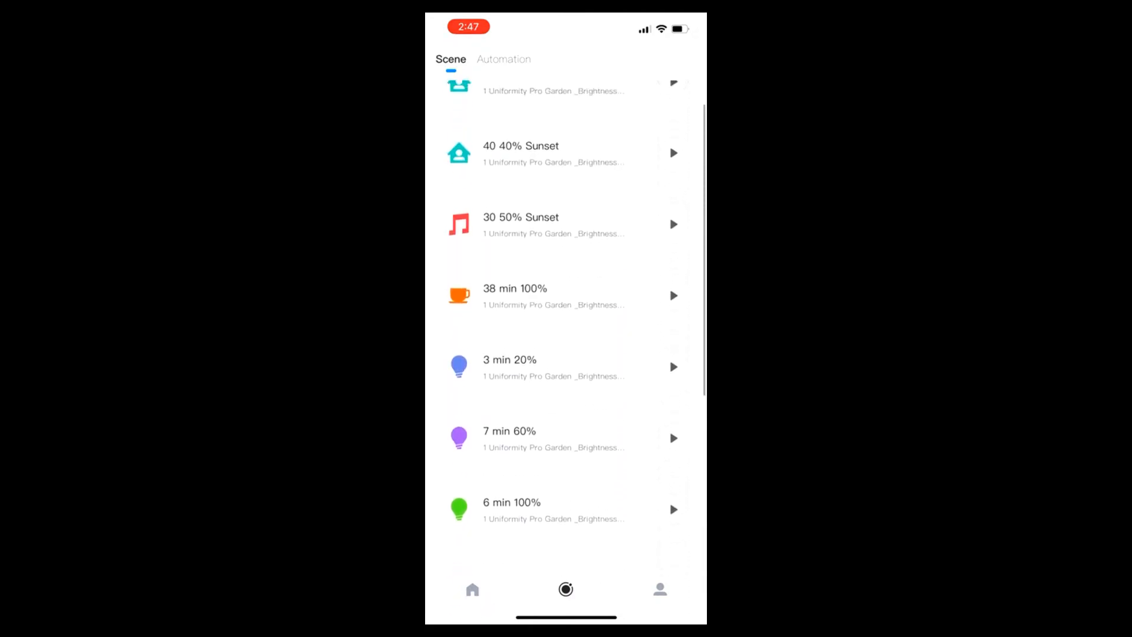
{"action": "left_click", "coordinate": [501, 59]}
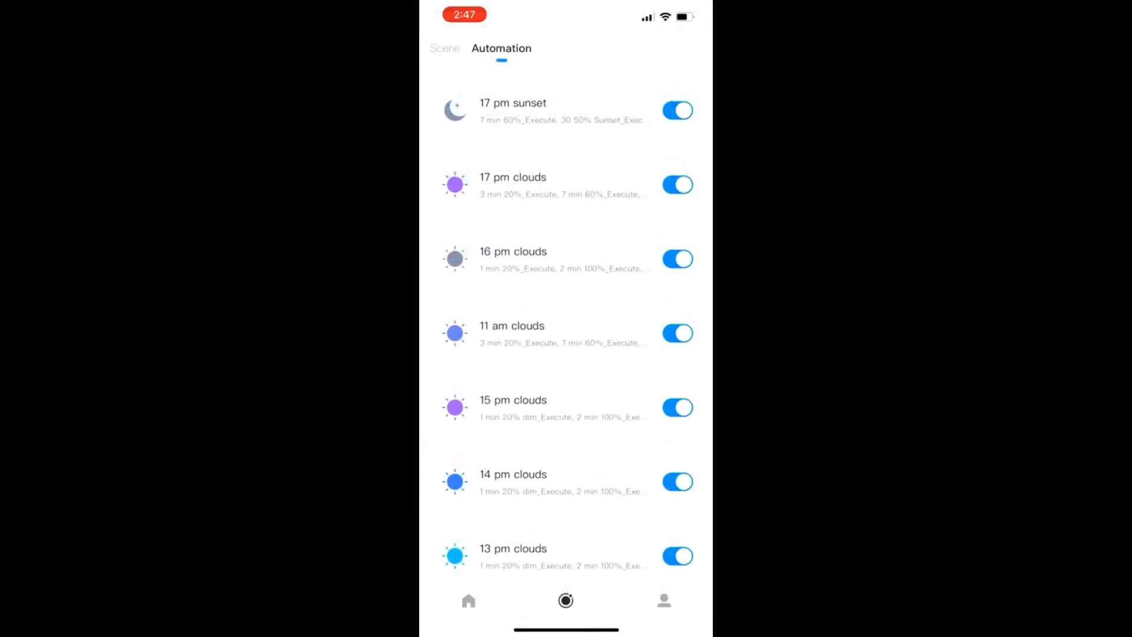
{"action": "scroll", "scroll_direction": "down", "scroll_amount": 3}
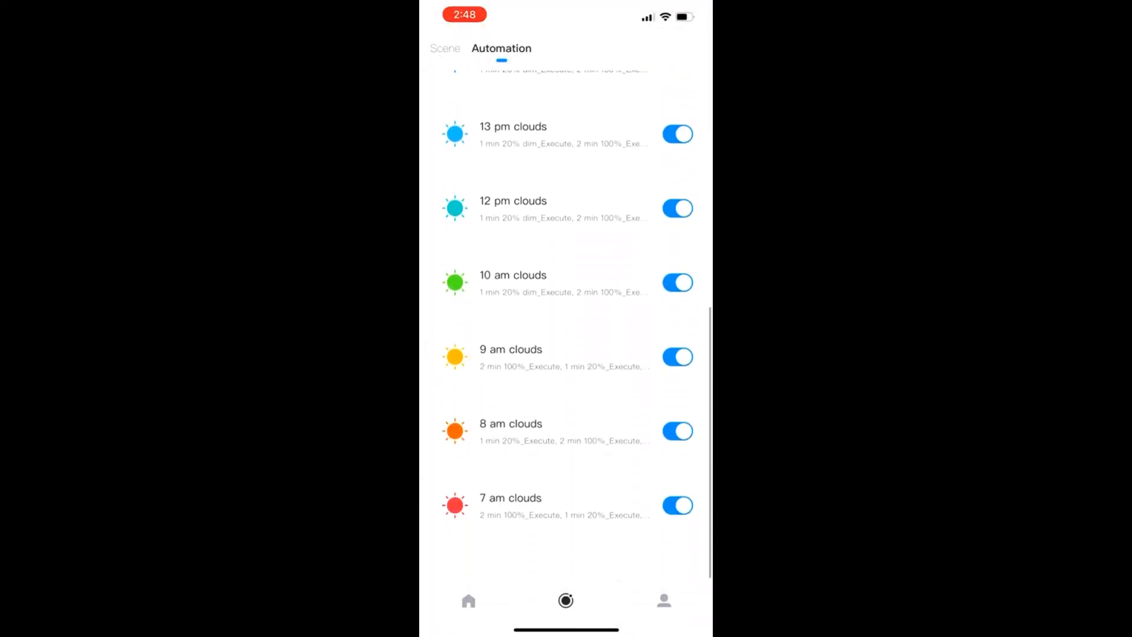
{"action": "scroll", "scroll_direction": "down", "scroll_amount": 3}
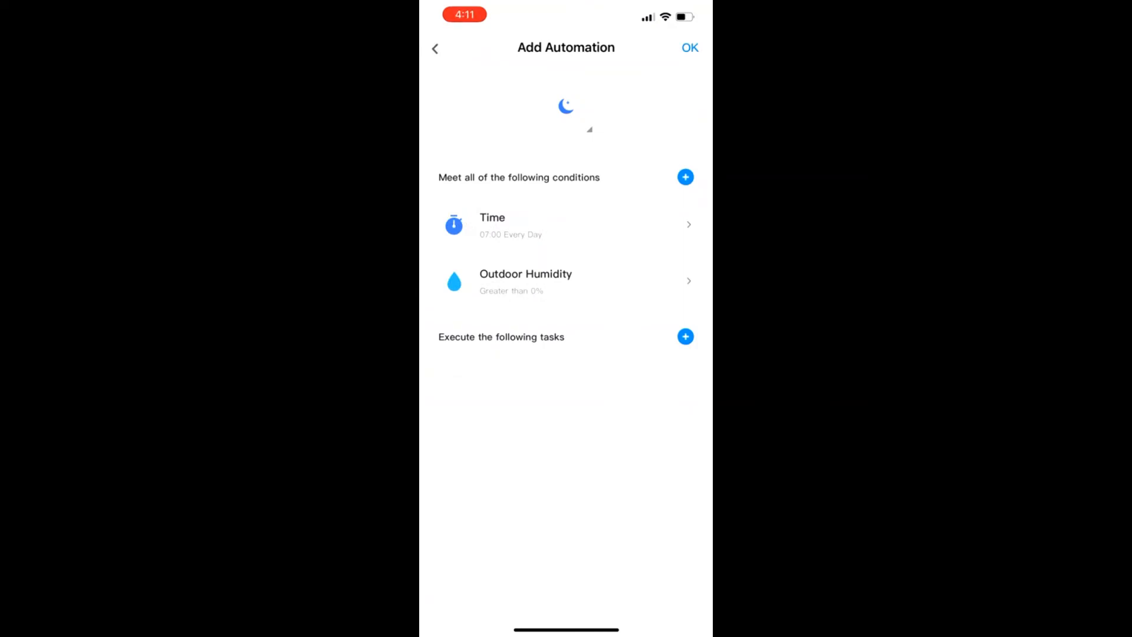
Step: Review the draft's 07:00 daily time and outdoor humidity conditions, then add a task
{"action": "left_click", "coordinate": [684, 176]}
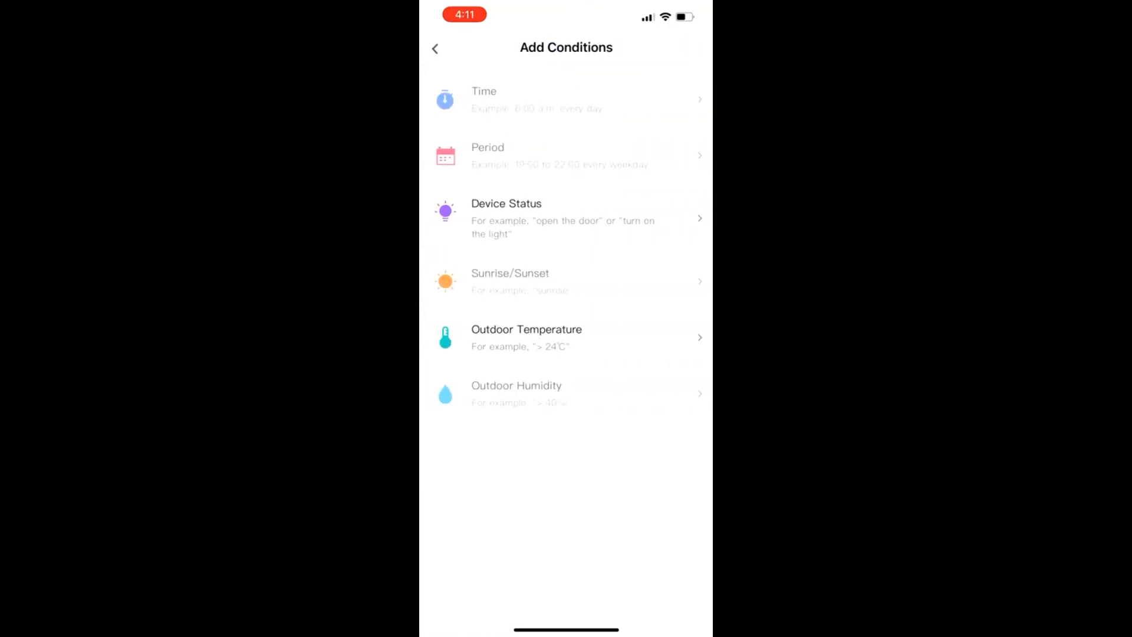
{"action": "left_click", "coordinate": [566, 99]}
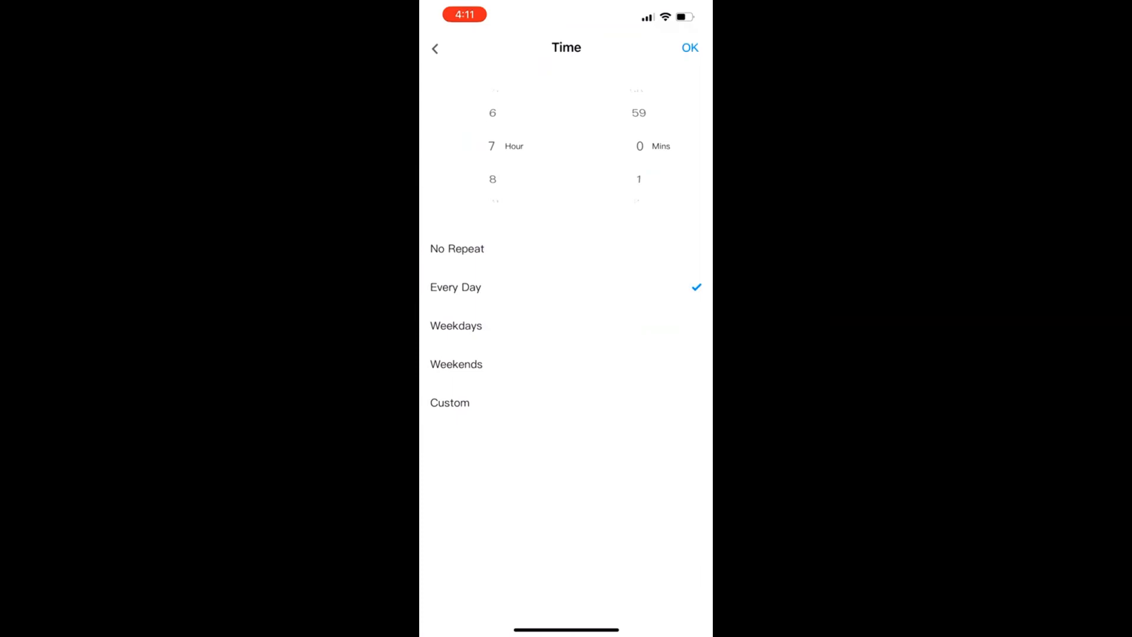
{"action": "left_click", "coordinate": [687, 48]}
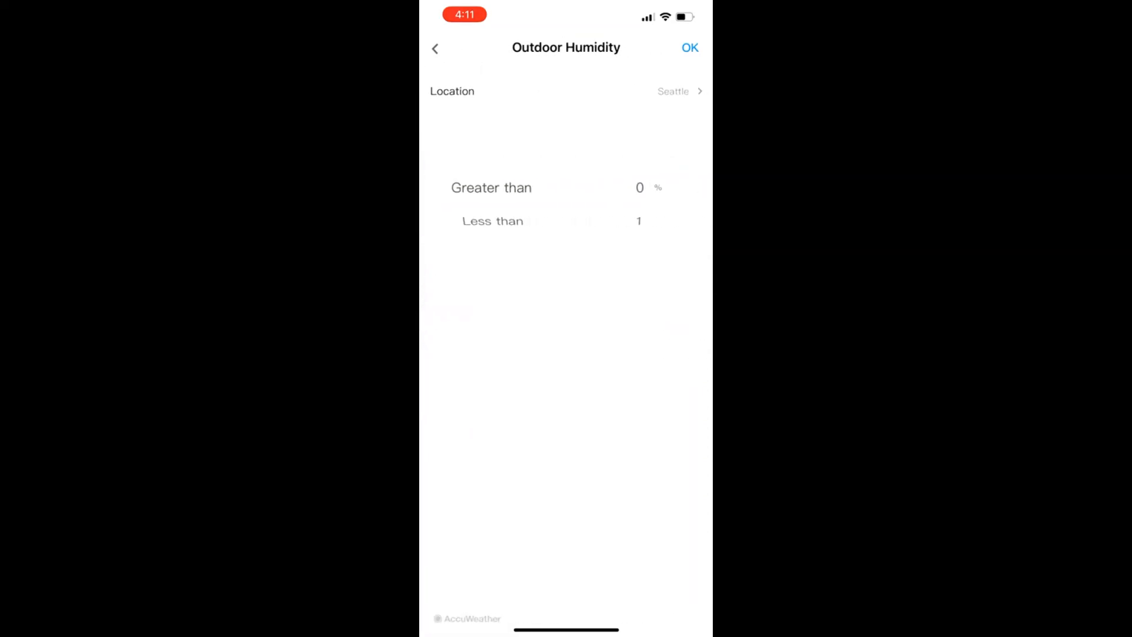
{"action": "left_click", "coordinate": [672, 91]}
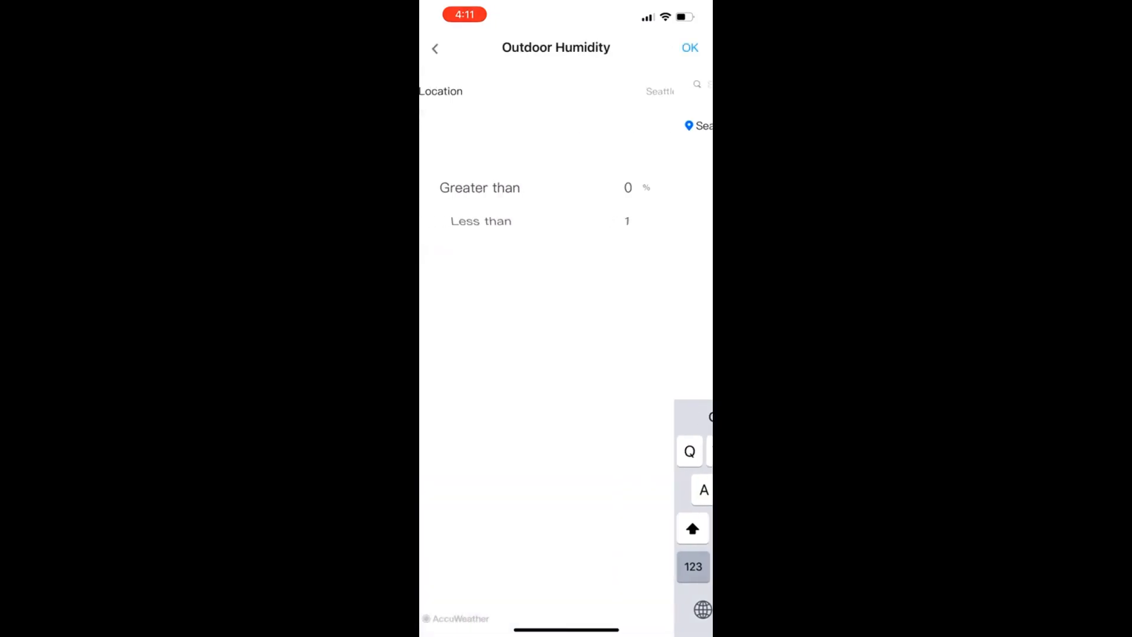
{"action": "left_click", "coordinate": [688, 47]}
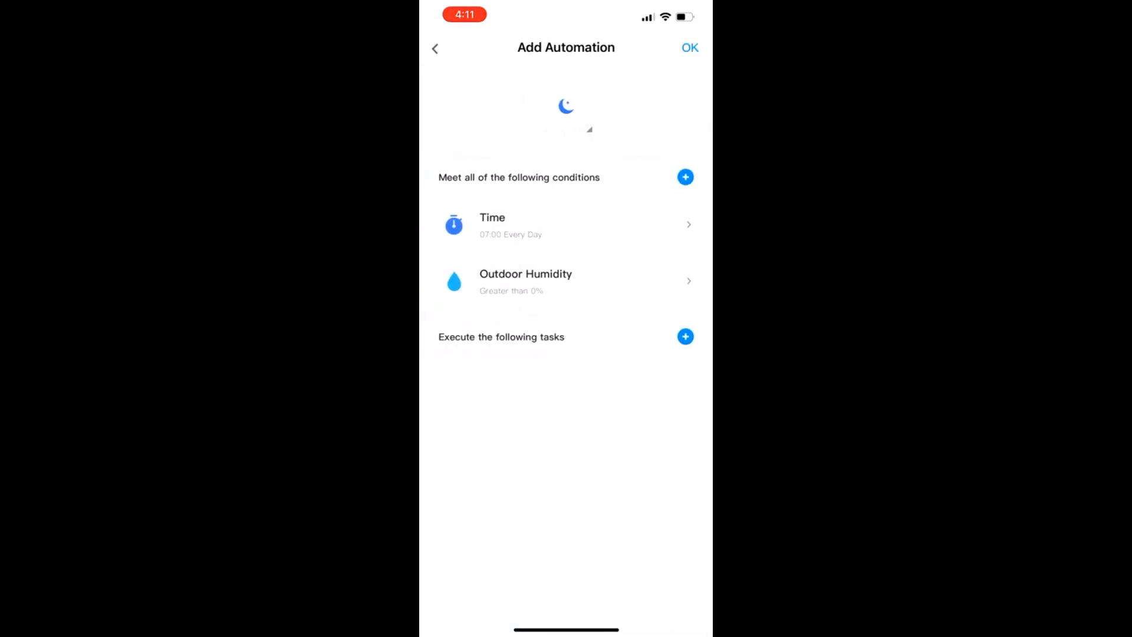
{"action": "left_click", "coordinate": [684, 337]}
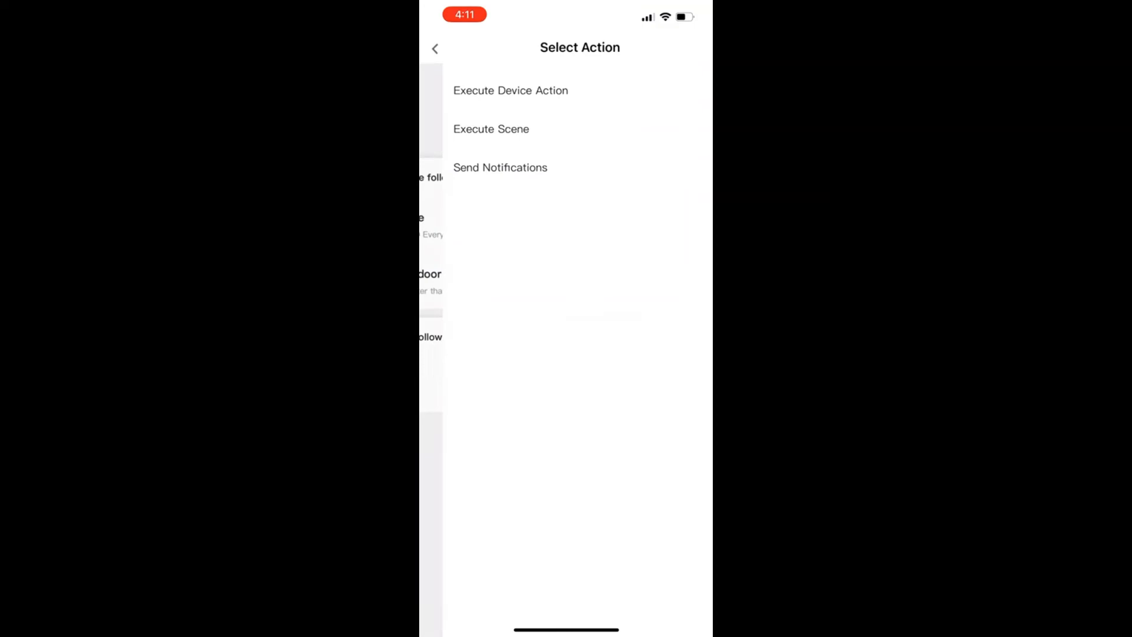
Step: Add scene tasks 1 min 20% dim, 5 min 25%, 3 min 20% and 7 min 60%
{"action": "left_click", "coordinate": [491, 129]}
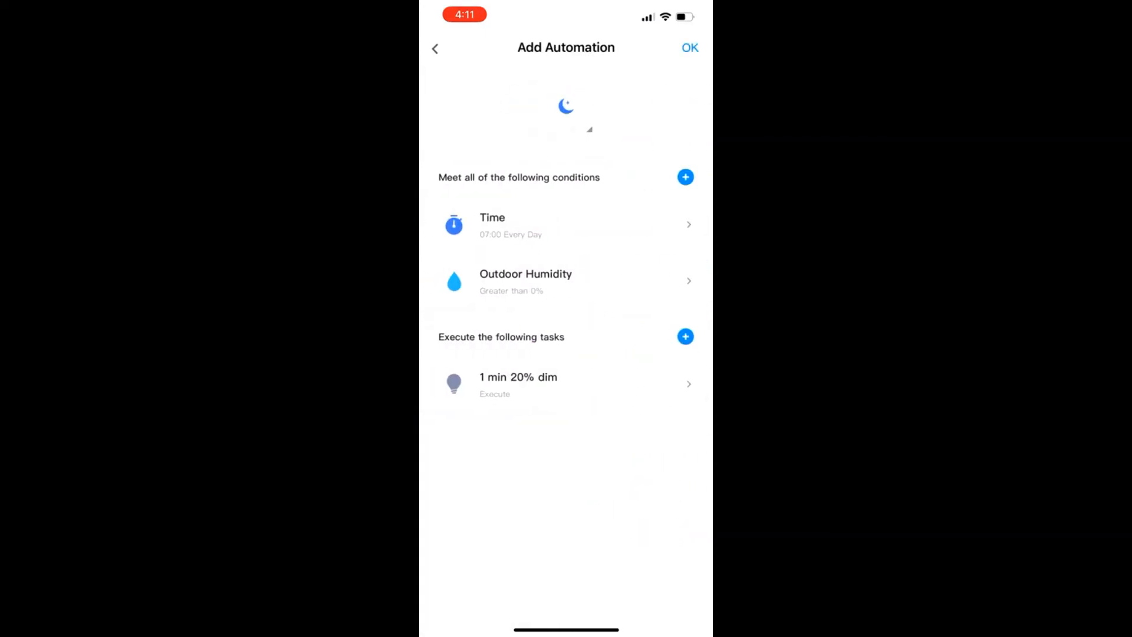
{"action": "left_click", "coordinate": [685, 336]}
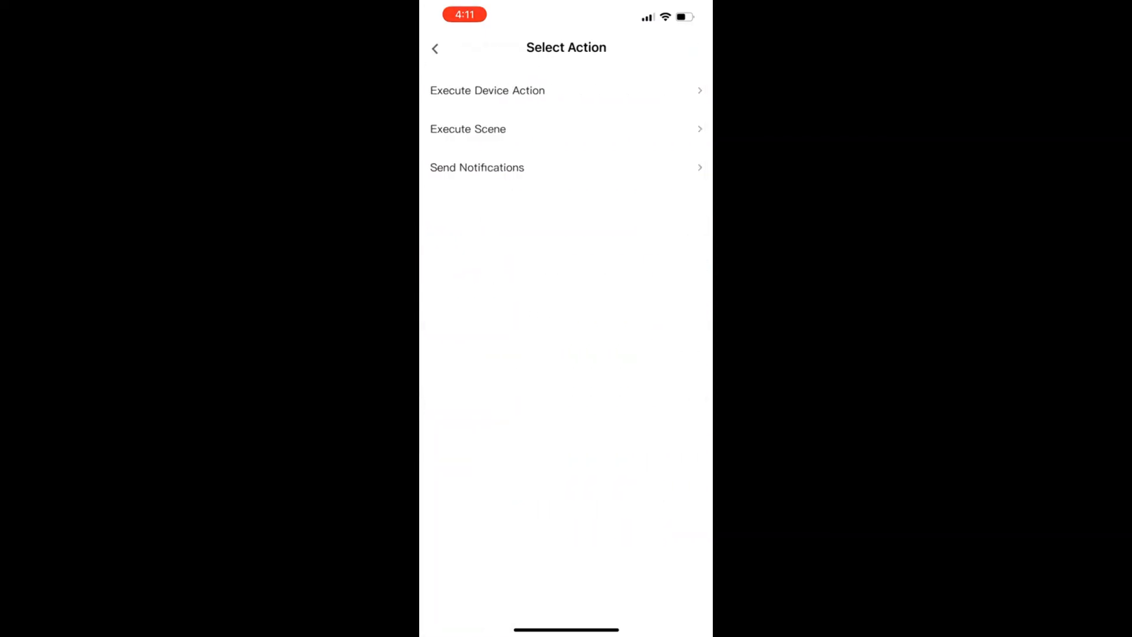
{"action": "left_click", "coordinate": [467, 129]}
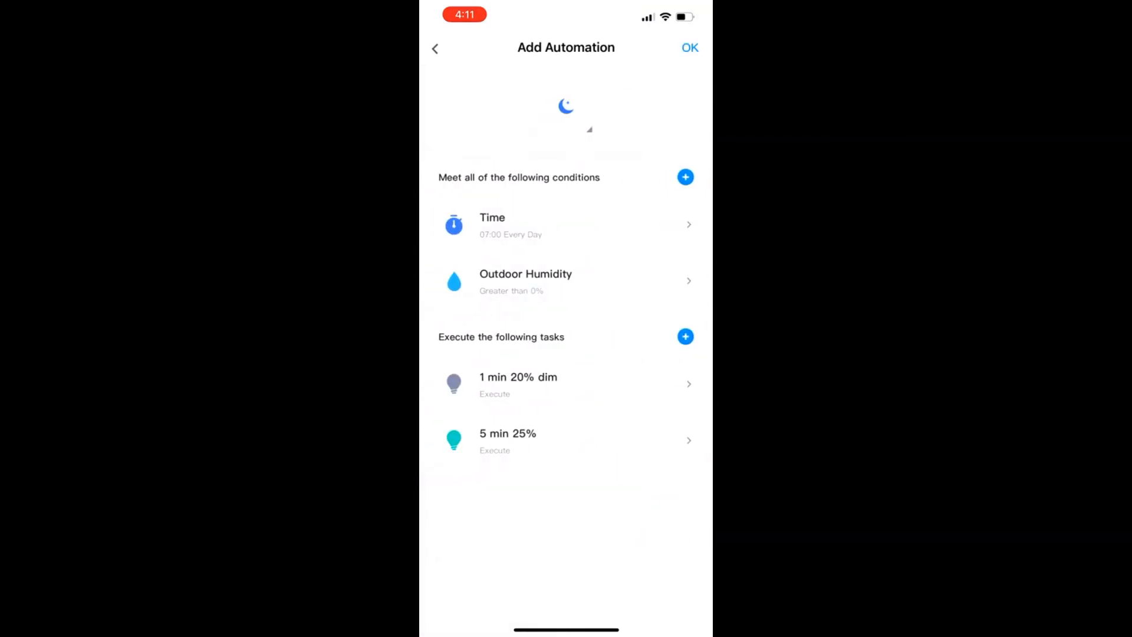
{"action": "left_click", "coordinate": [684, 337]}
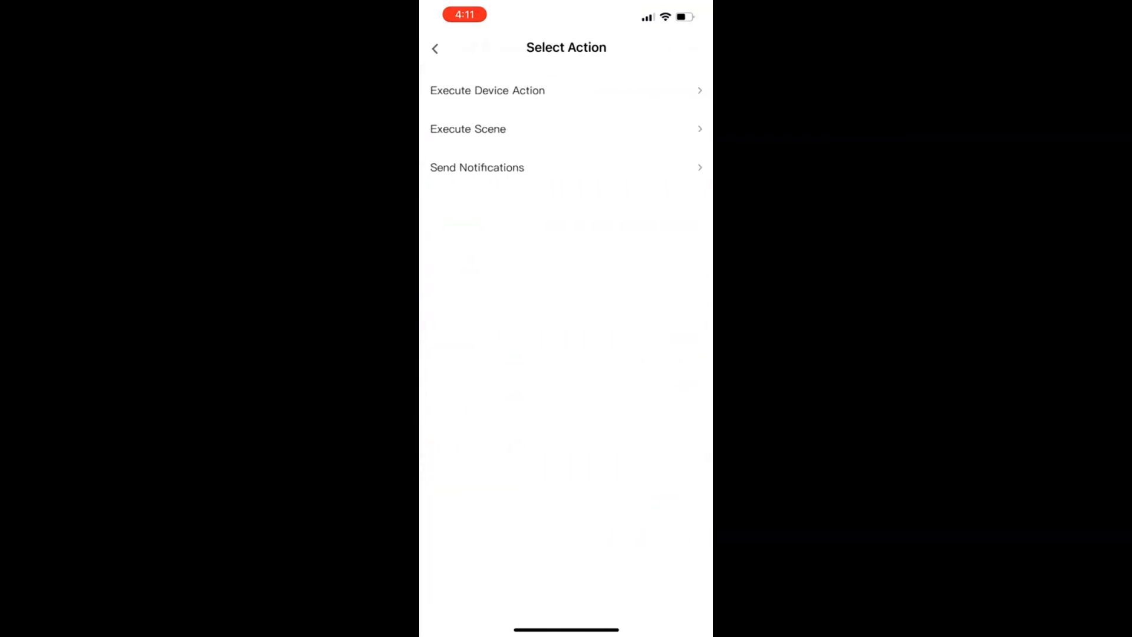
{"action": "left_click", "coordinate": [467, 129]}
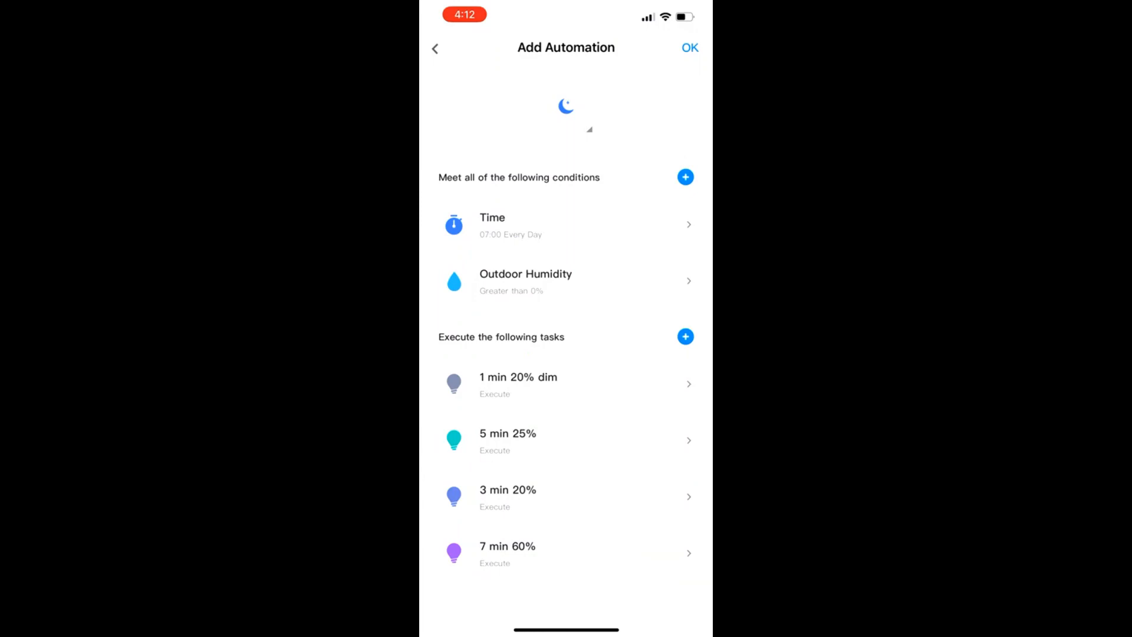
Step: Name the new automation 'Sunrise 7am' and confirm the name
{"action": "type", "text": "s"}
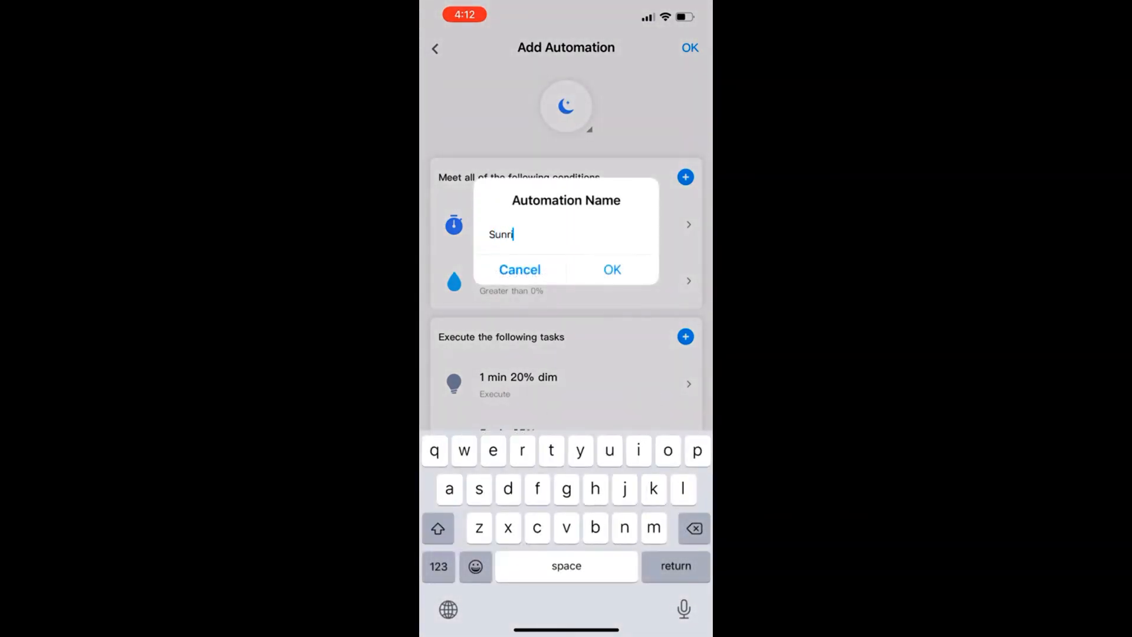
{"action": "type", "text": "se"}
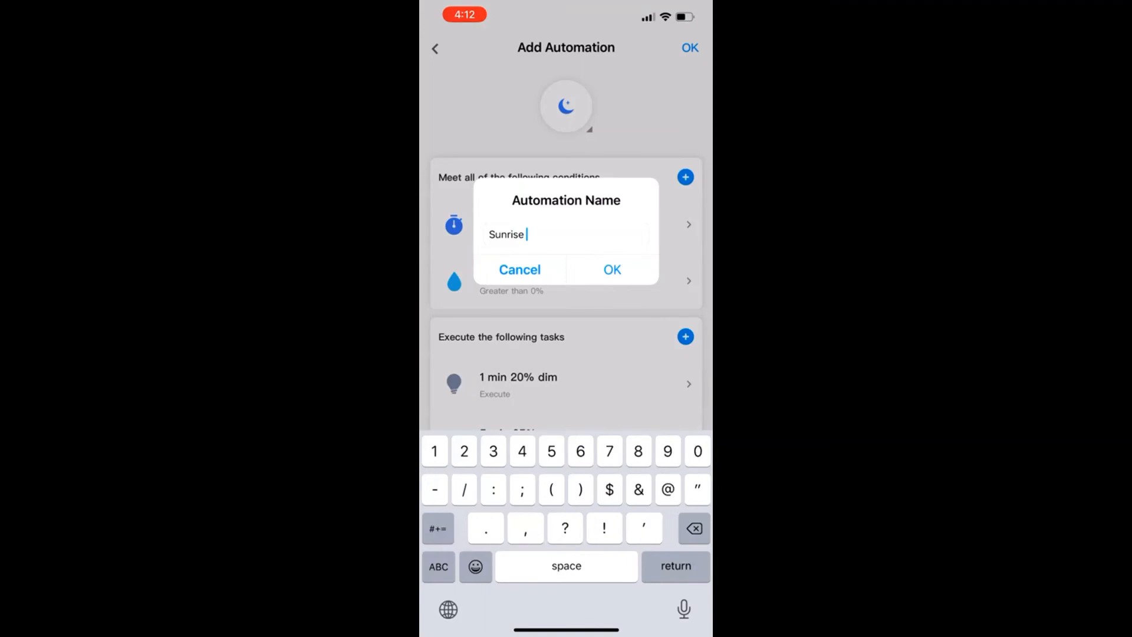
{"action": "type", "text": "7am"}
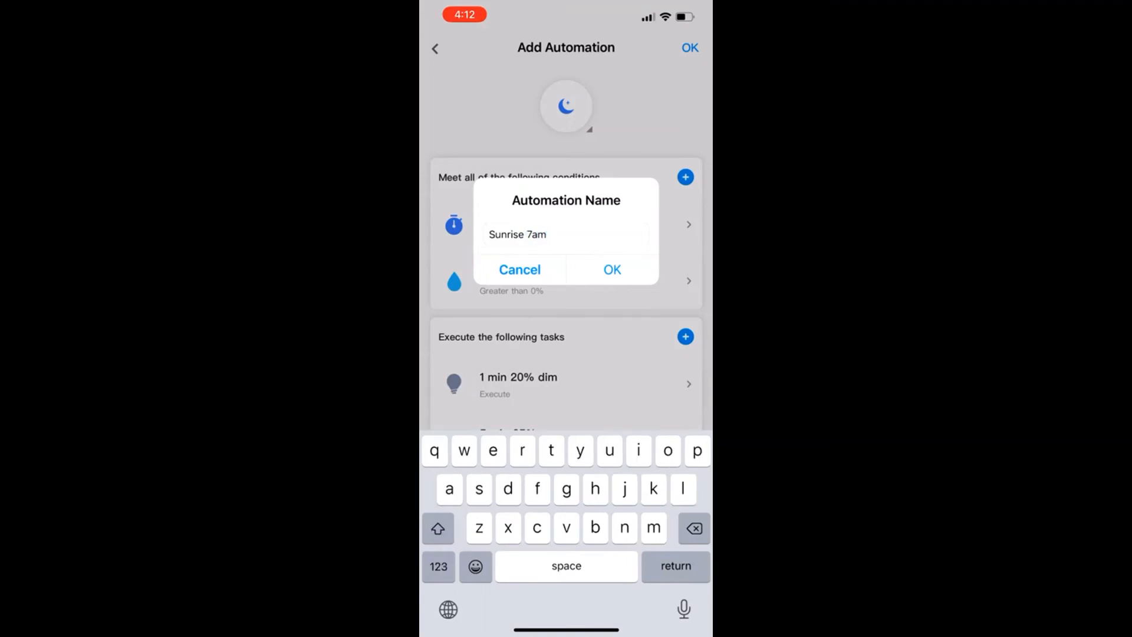
{"action": "left_click", "coordinate": [611, 270]}
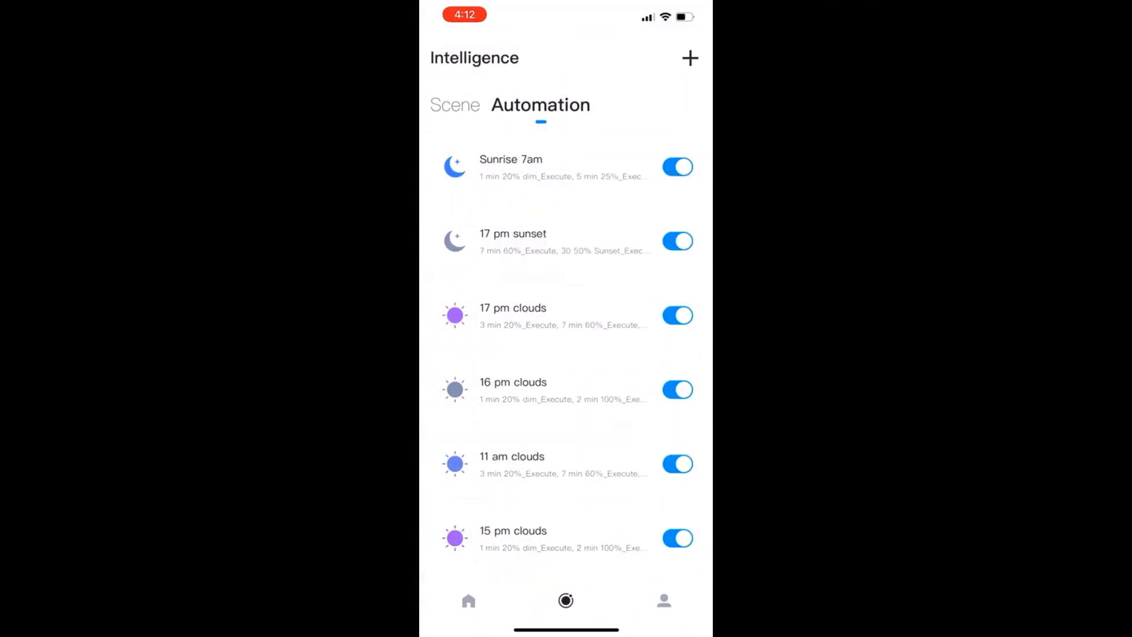
Step: Scroll down the automation list to reach the 7 am clouds automation
{"action": "scroll", "scroll_direction": "down", "scroll_amount": 3}
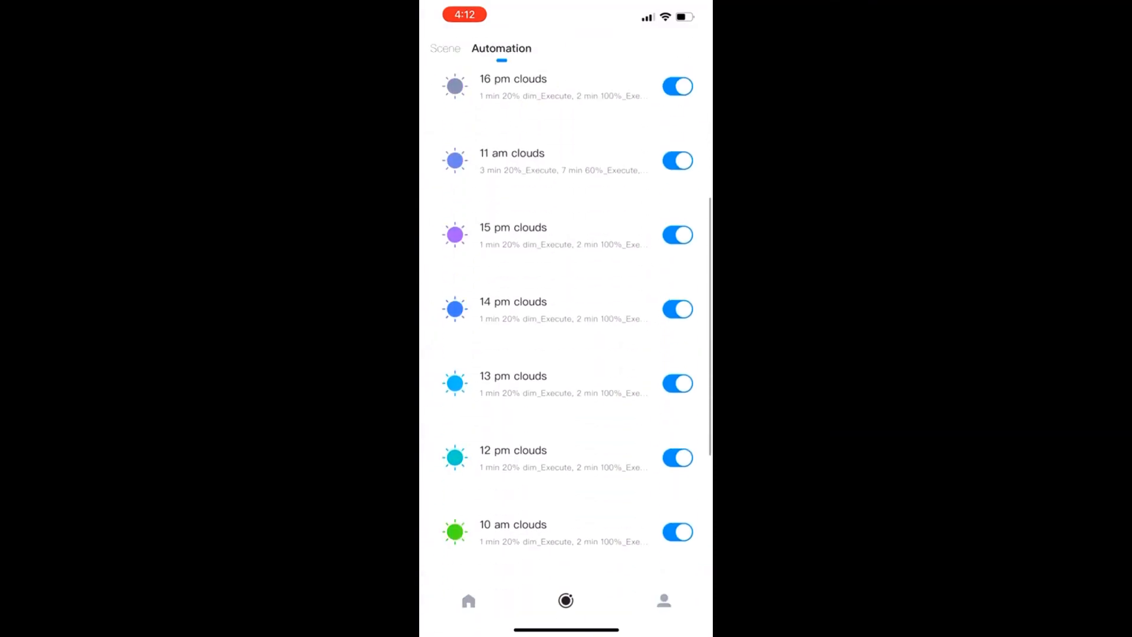
{"action": "scroll", "scroll_direction": "down", "scroll_amount": 3}
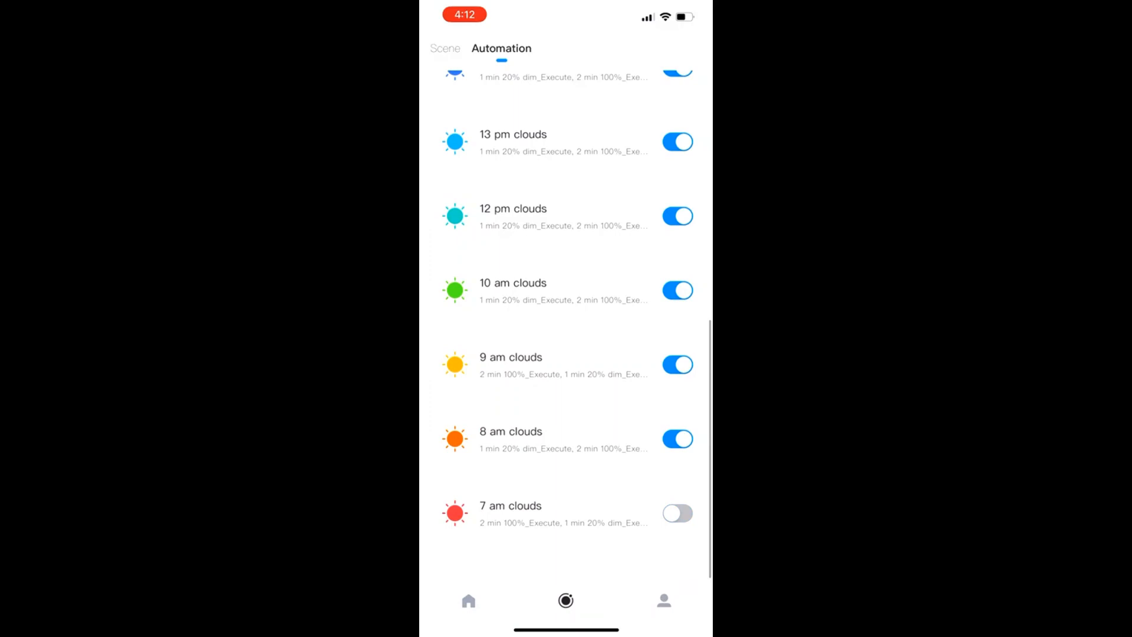
{"action": "scroll", "scroll_direction": "down", "scroll_amount": 3}
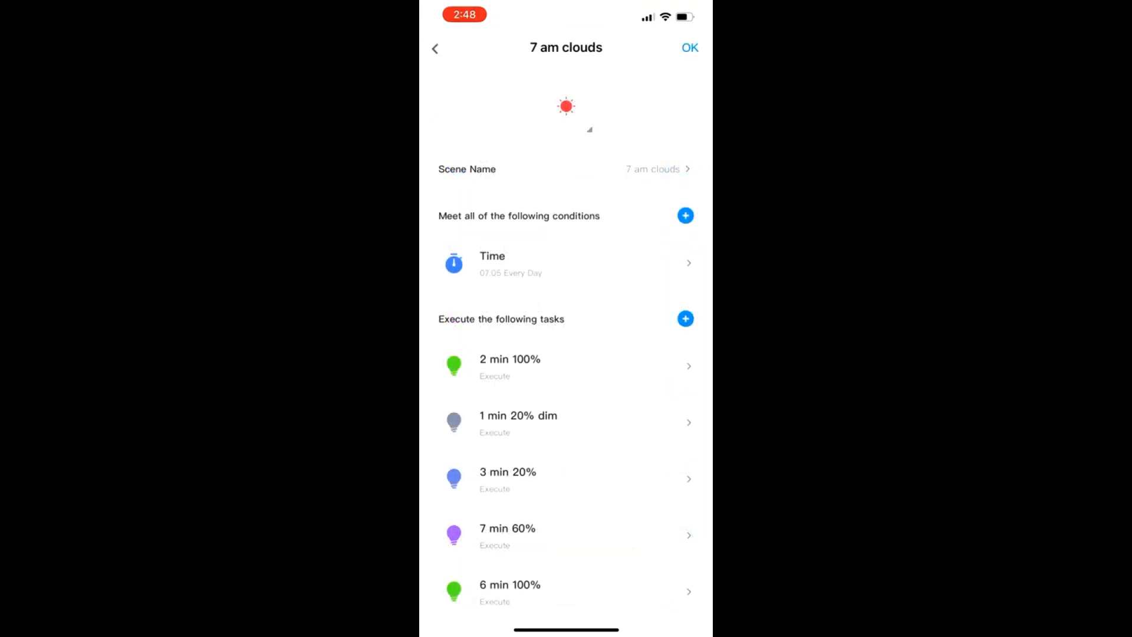
Step: Add an Outdoor Humidity above 20% condition and a 07:00 every-day time trigger to 7 am clouds
{"action": "left_click", "coordinate": [685, 216]}
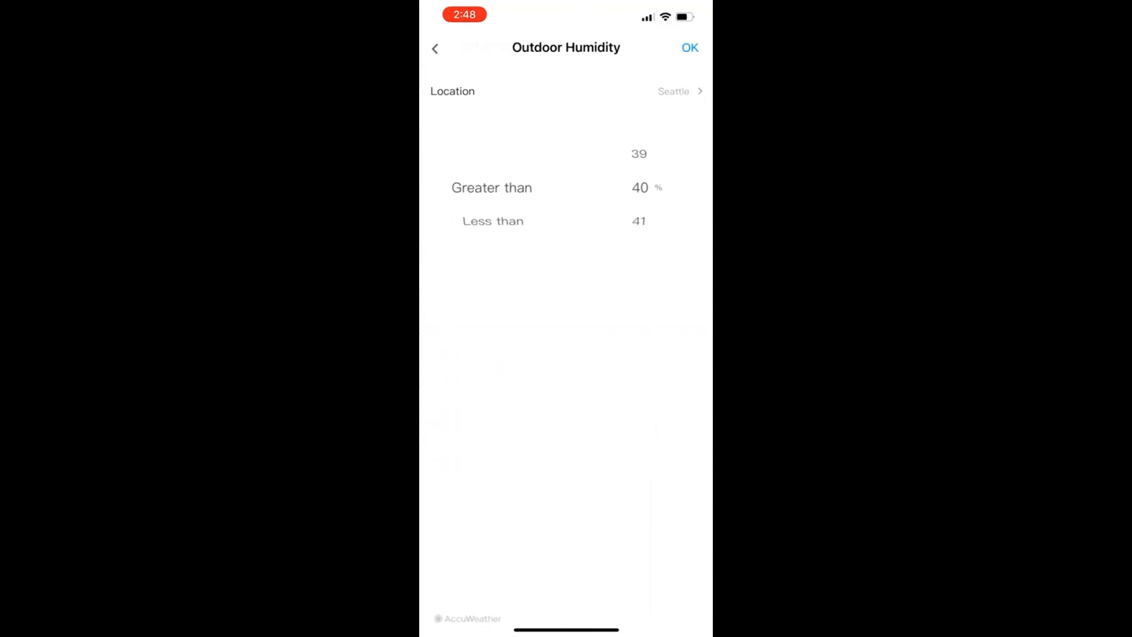
{"action": "scroll", "scroll_direction": "down", "scroll_amount": 3}
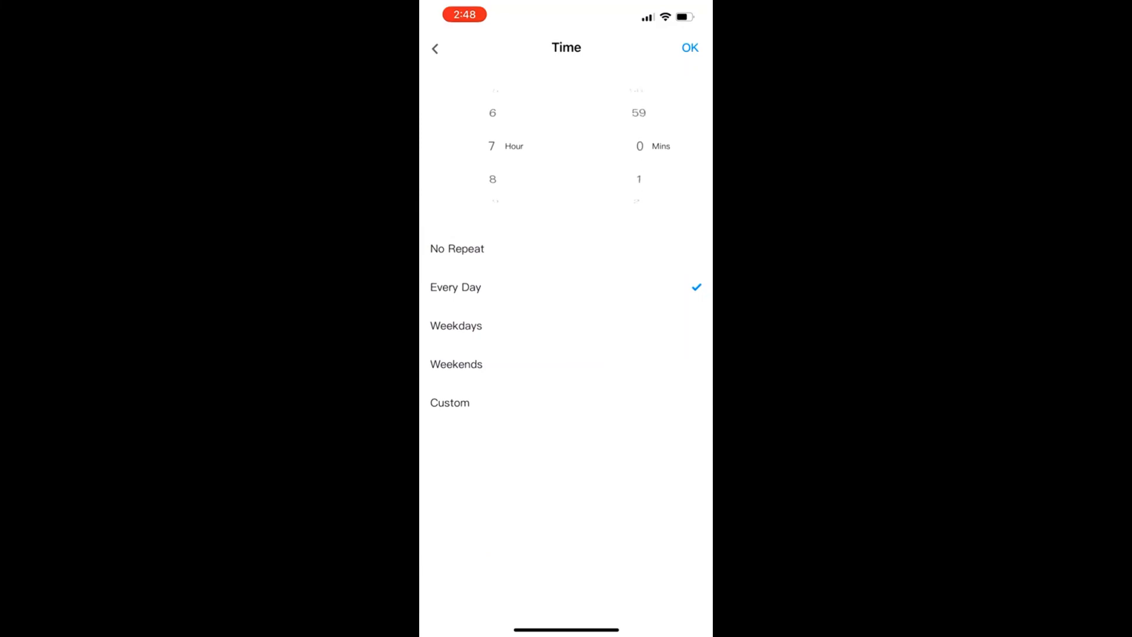
{"action": "left_click", "coordinate": [688, 48]}
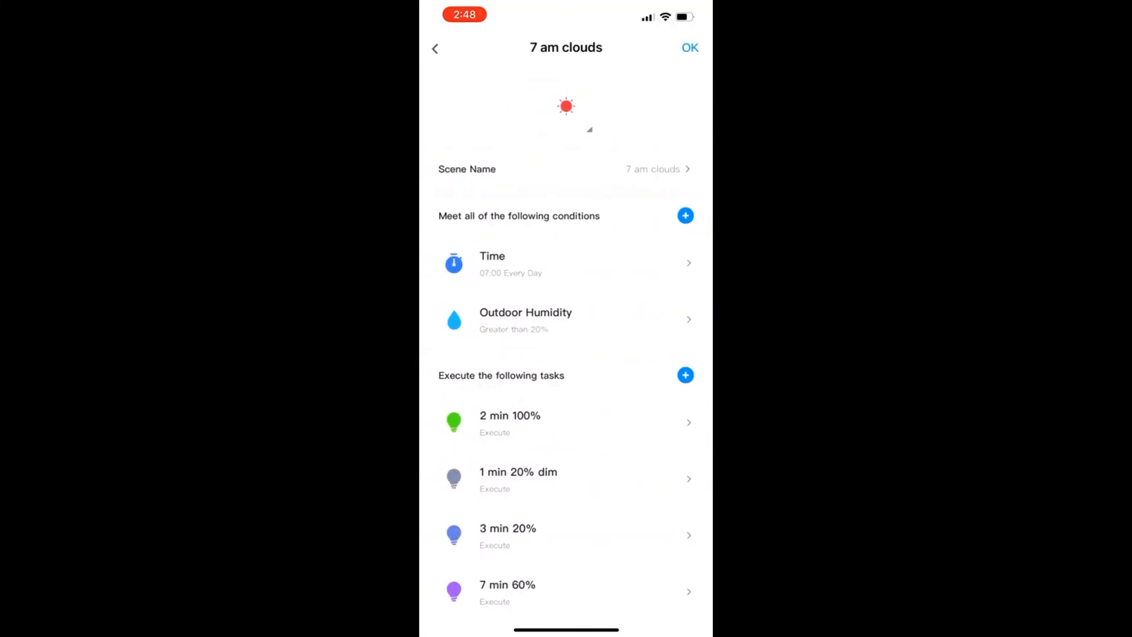
Step: Save the 7 am clouds automation with its eight scene tasks ending at 38 min 100%
{"action": "scroll", "scroll_direction": "down", "scroll_amount": 3}
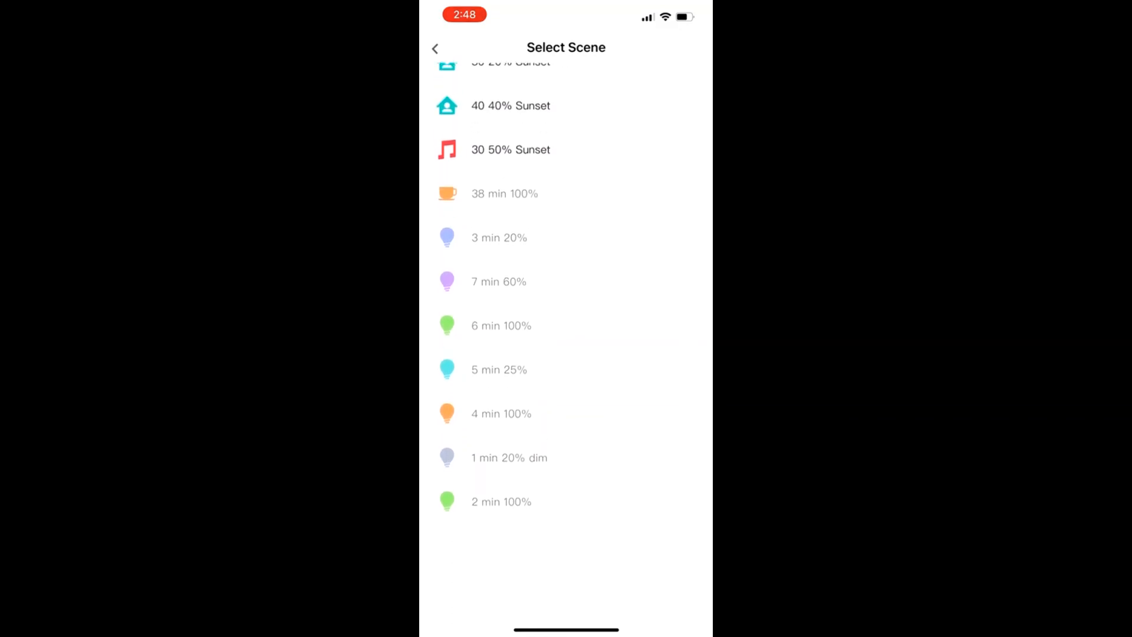
{"action": "scroll", "scroll_direction": "down", "scroll_amount": 3}
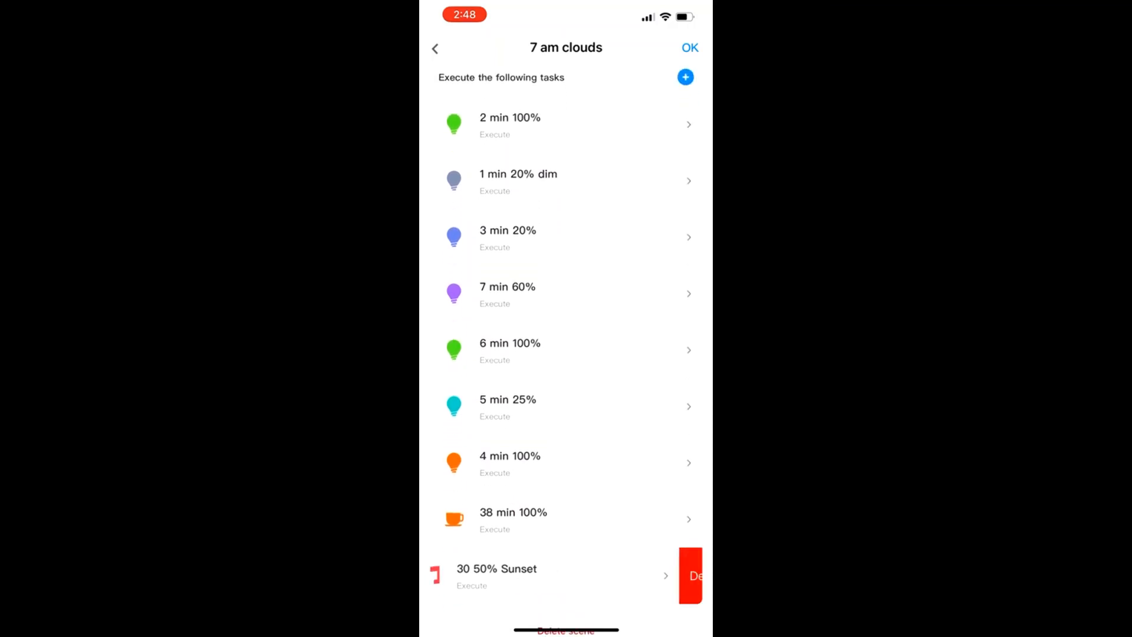
{"action": "scroll", "scroll_direction": "down", "scroll_amount": 3}
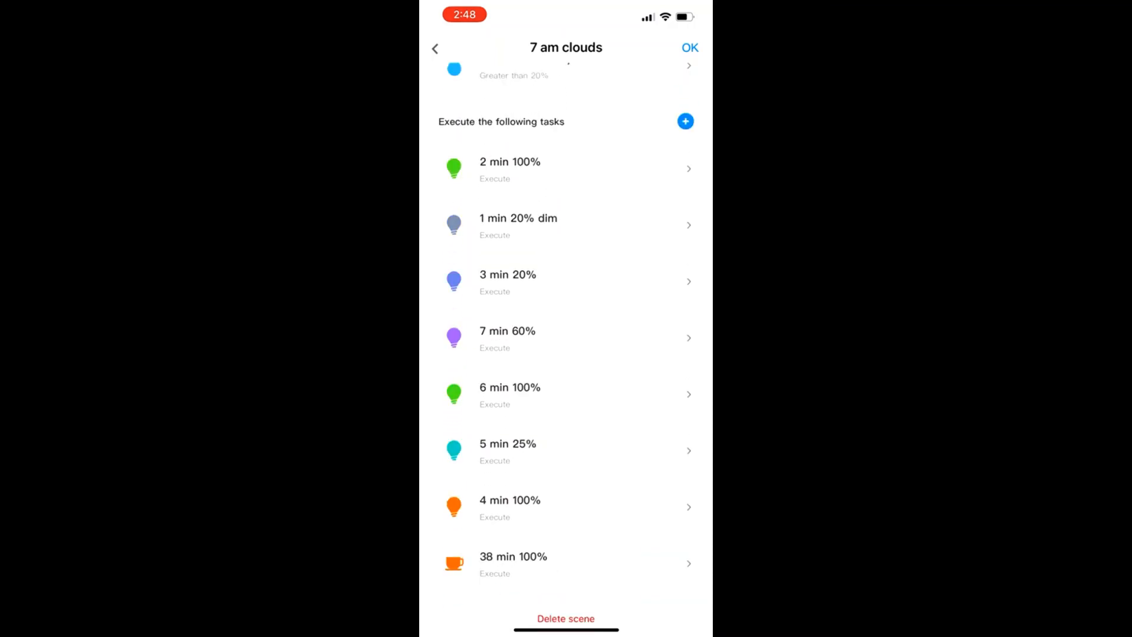
{"action": "scroll", "scroll_direction": "down", "scroll_amount": 3}
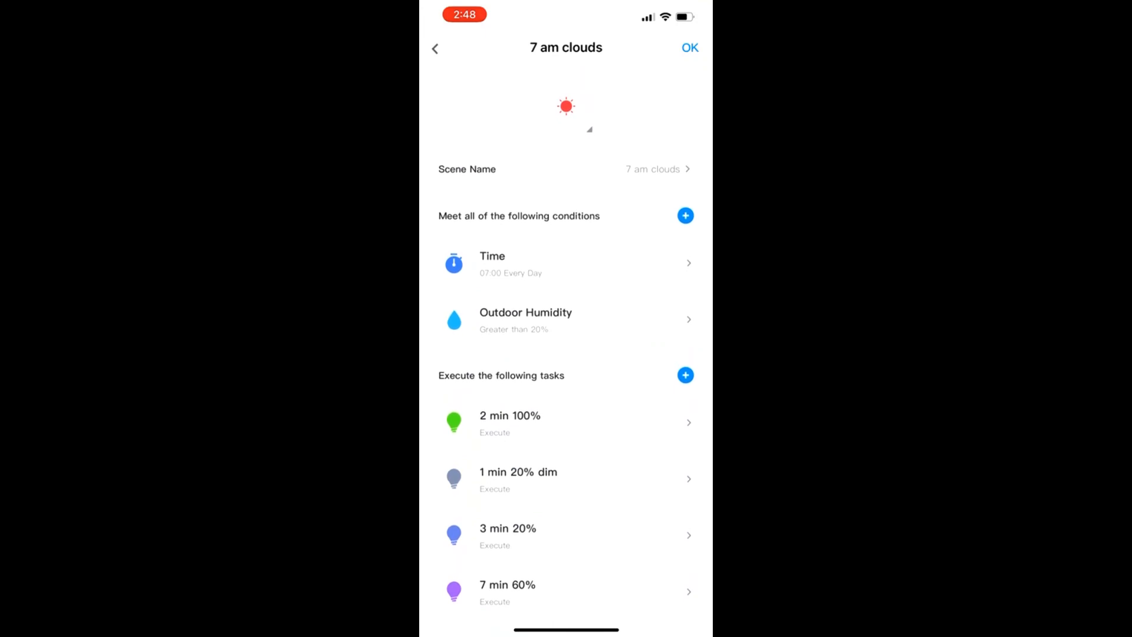
{"action": "left_click", "coordinate": [435, 48]}
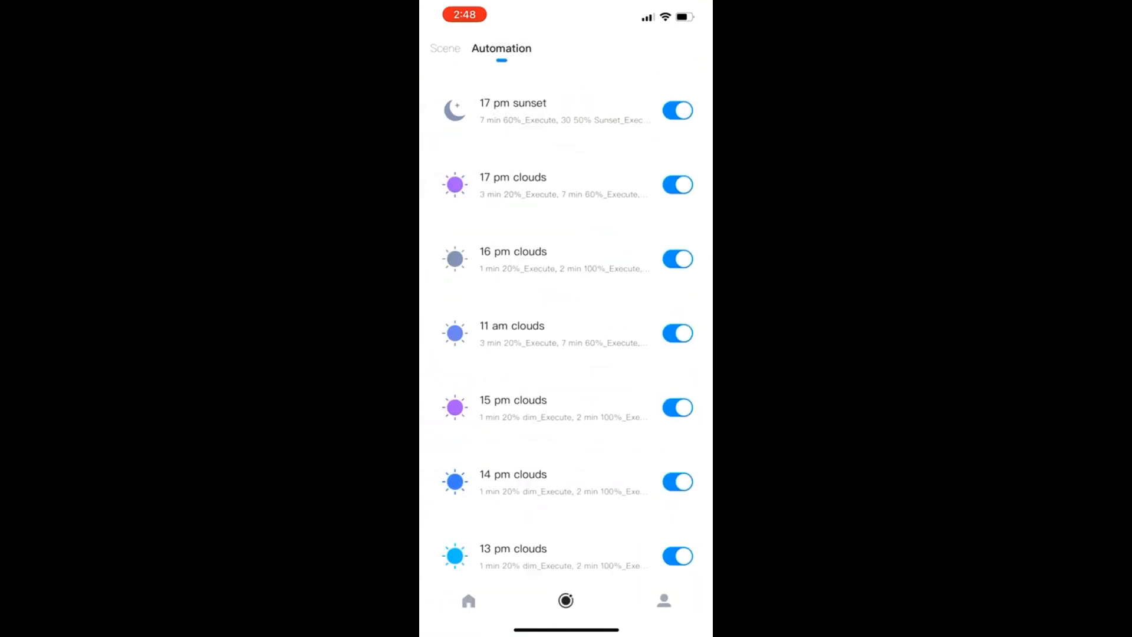
{"action": "scroll", "scroll_direction": "down", "scroll_amount": 3}
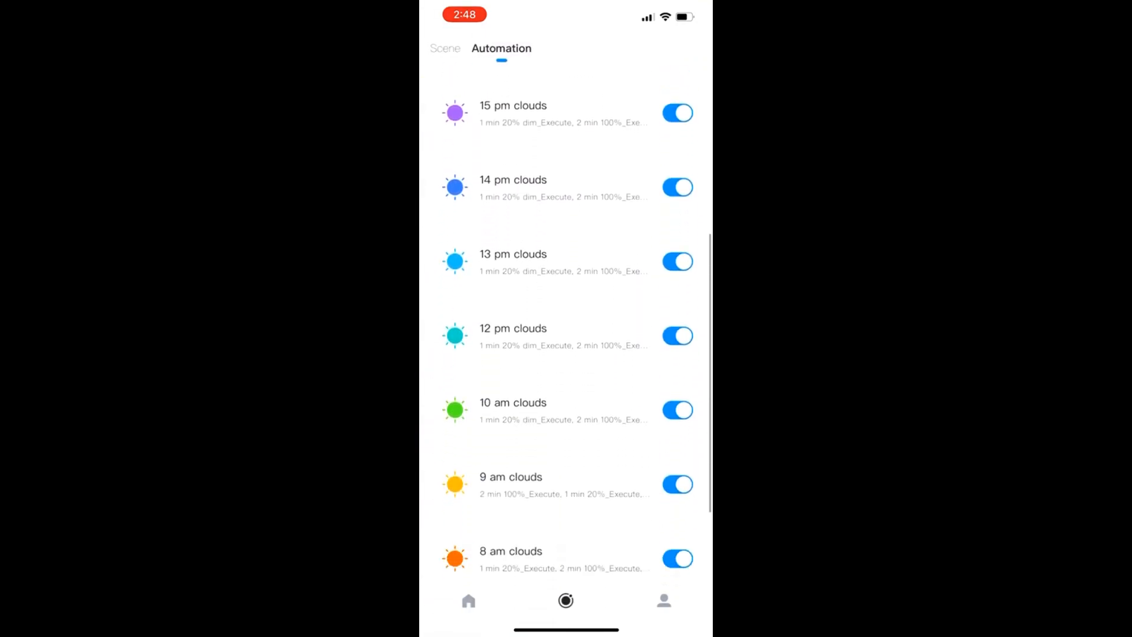
{"action": "scroll", "scroll_direction": "down", "scroll_amount": 3}
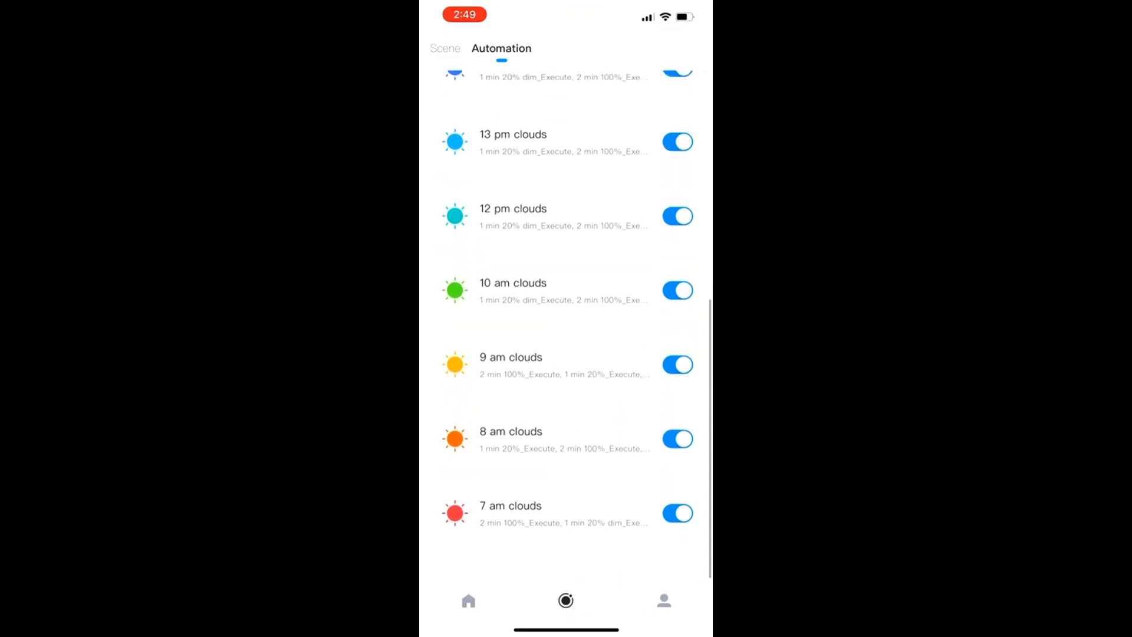
{"action": "left_click", "coordinate": [510, 505]}
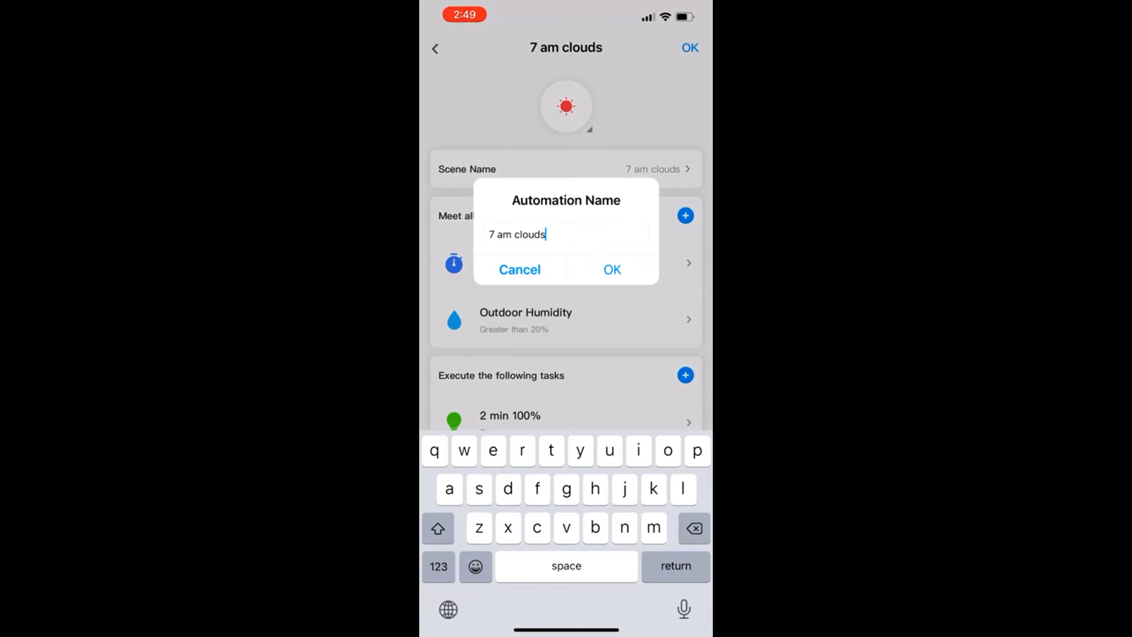
{"action": "left_click", "coordinate": [610, 269]}
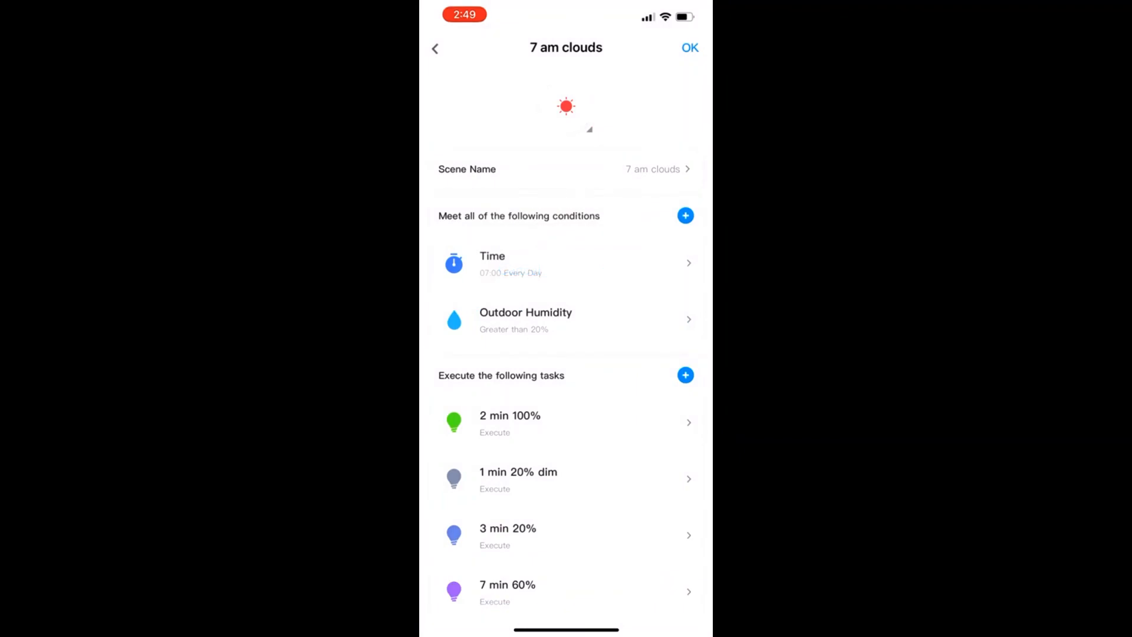
{"action": "scroll", "scroll_direction": "down", "scroll_amount": 3}
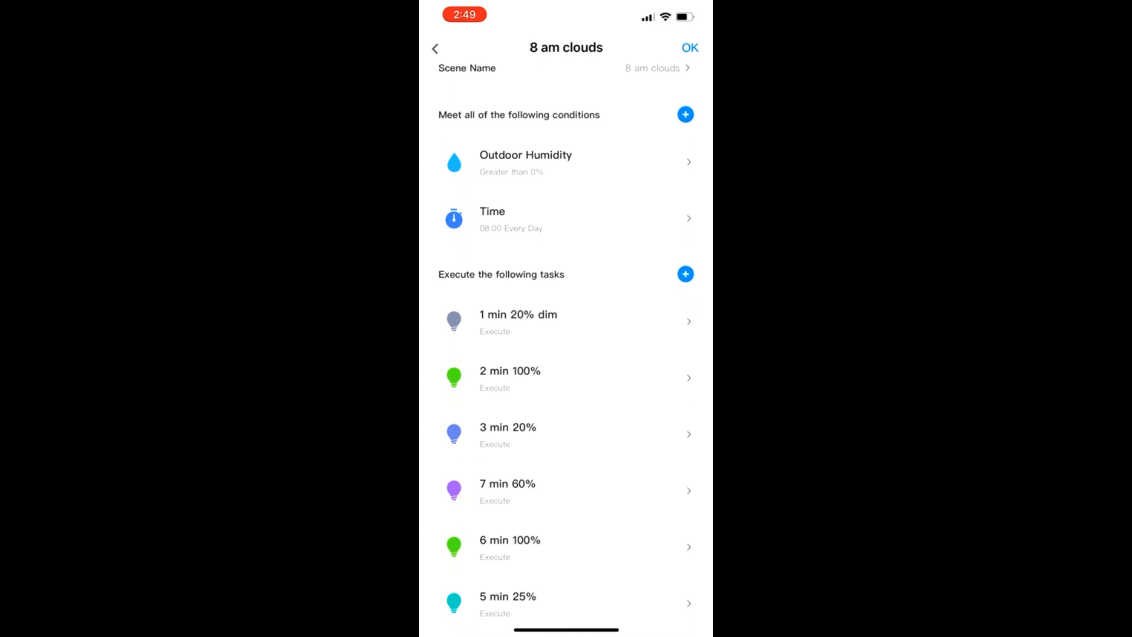
{"action": "left_click", "coordinate": [434, 48]}
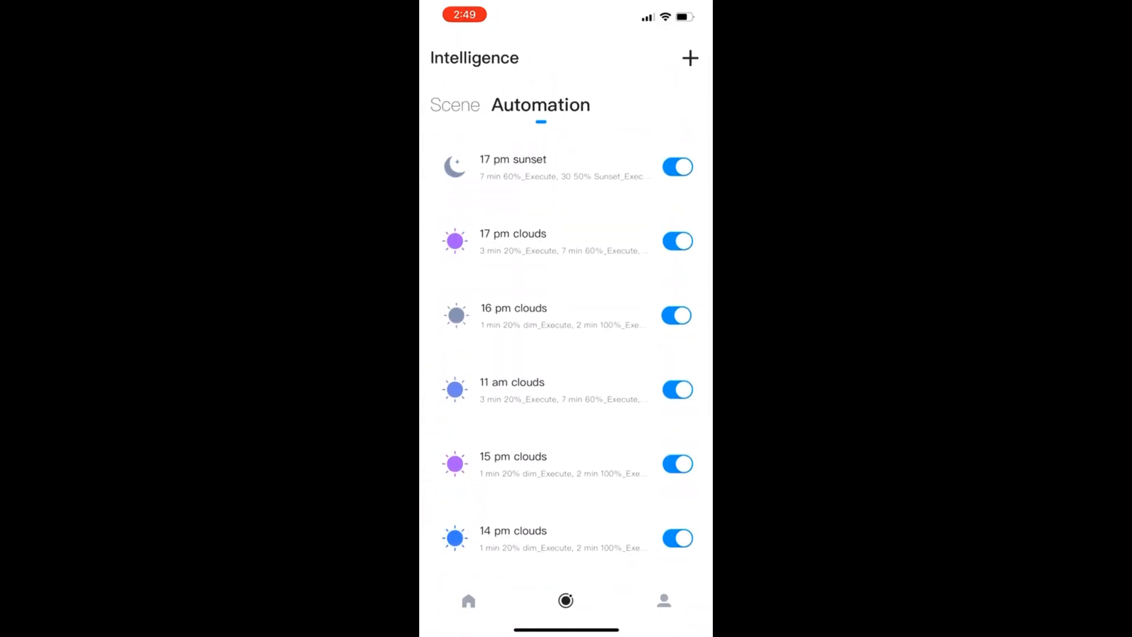
Step: Return to the FGI Demo Garden Seattle home screen via the Scene list
{"action": "left_click", "coordinate": [513, 315]}
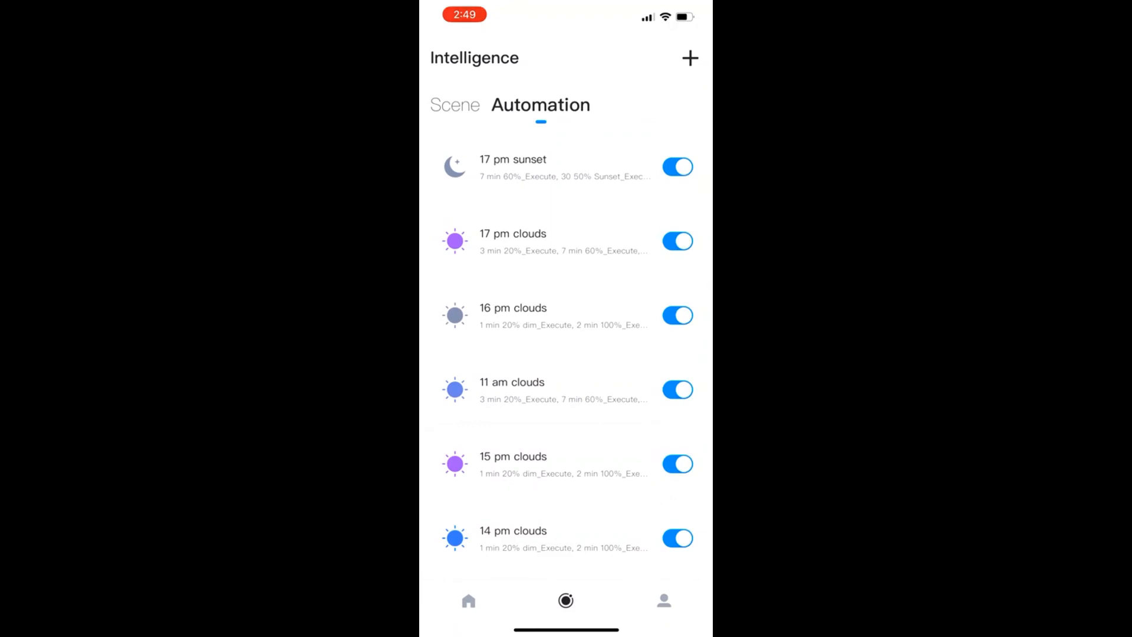
{"action": "left_click", "coordinate": [454, 105]}
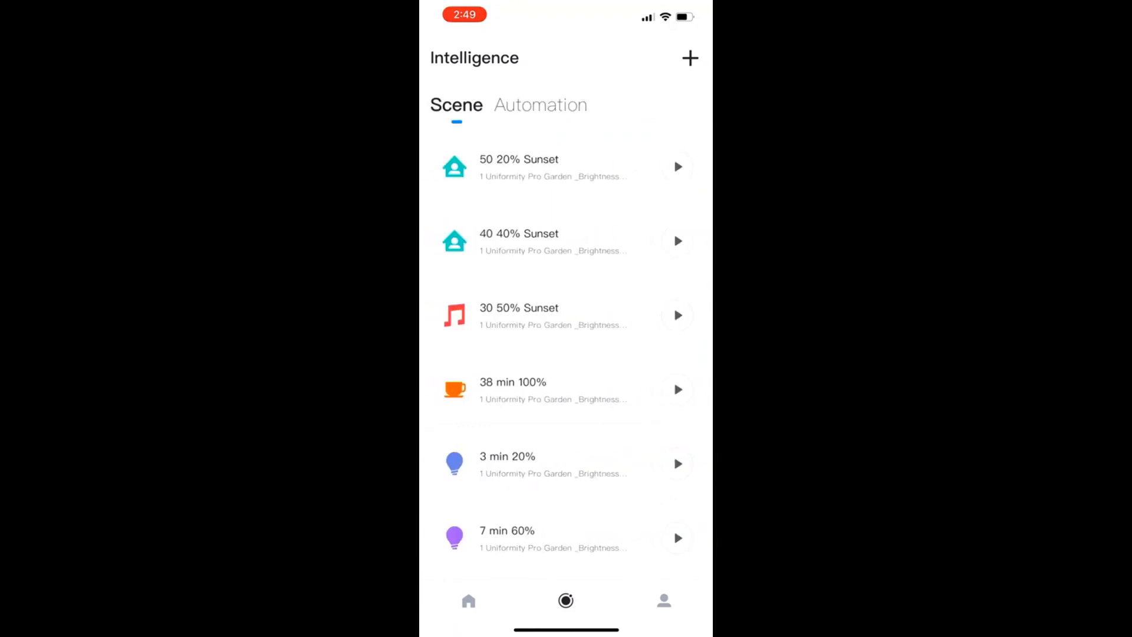
{"action": "left_click", "coordinate": [540, 105]}
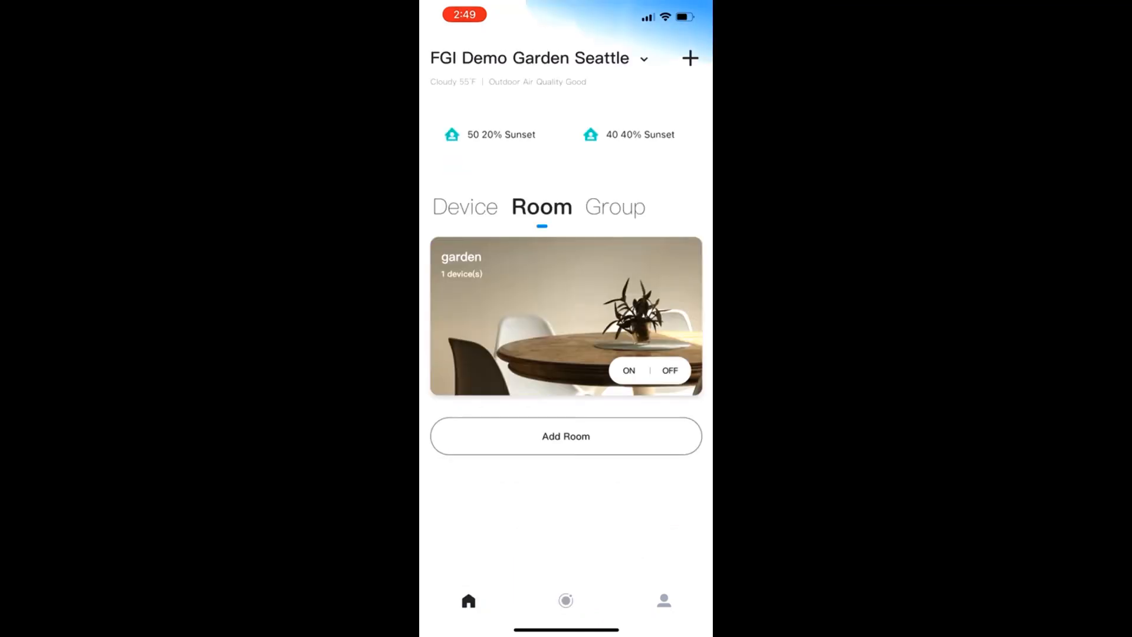
Step: Open the garden room and its 1 Uniformity Pro Garden light controls
{"action": "left_click", "coordinate": [565, 316]}
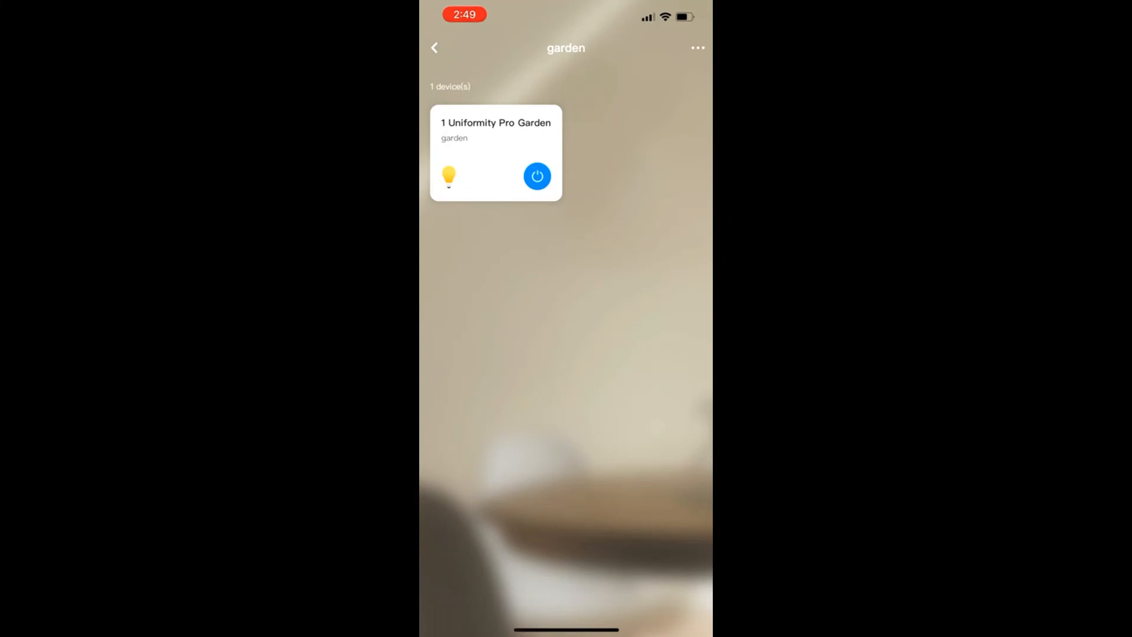
{"action": "left_click", "coordinate": [537, 176]}
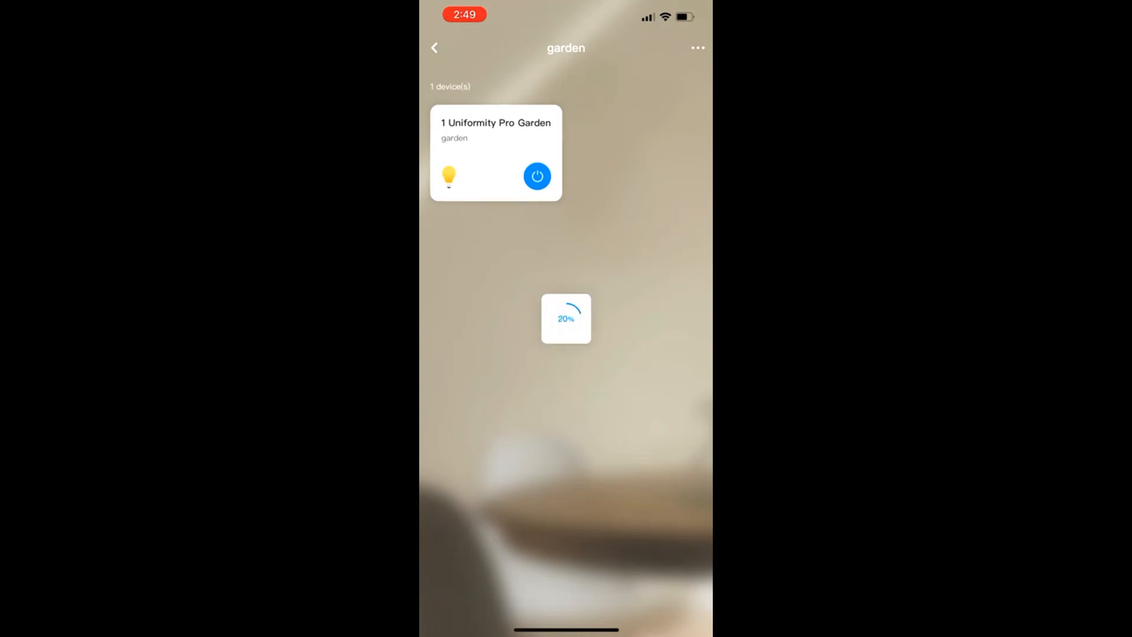